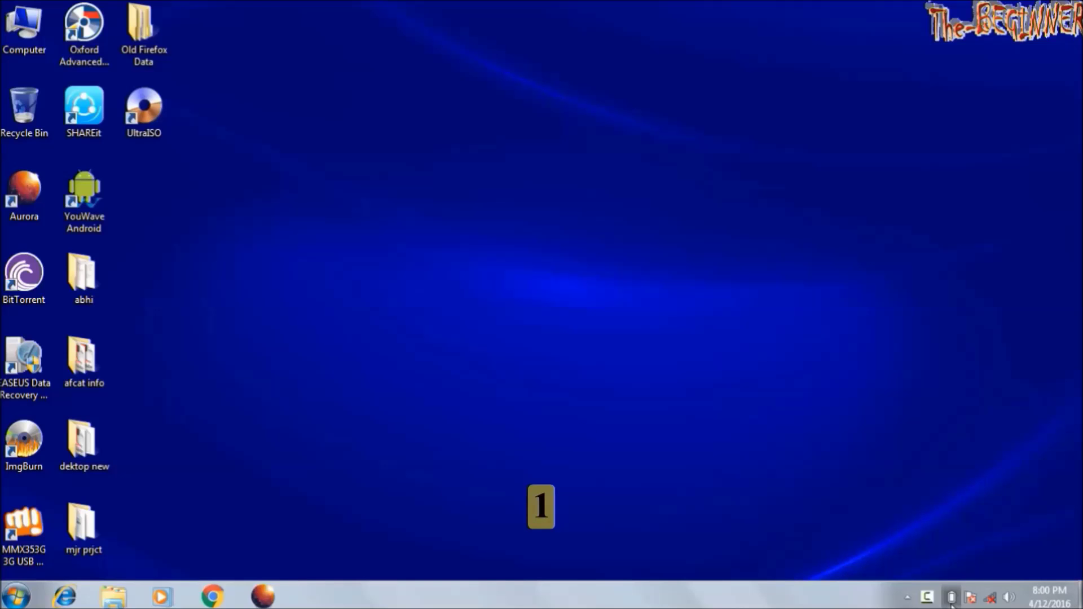
# Open the battery meter showing 9 hr 23 min (99%) with Power saver active
pyautogui.click(951, 596)
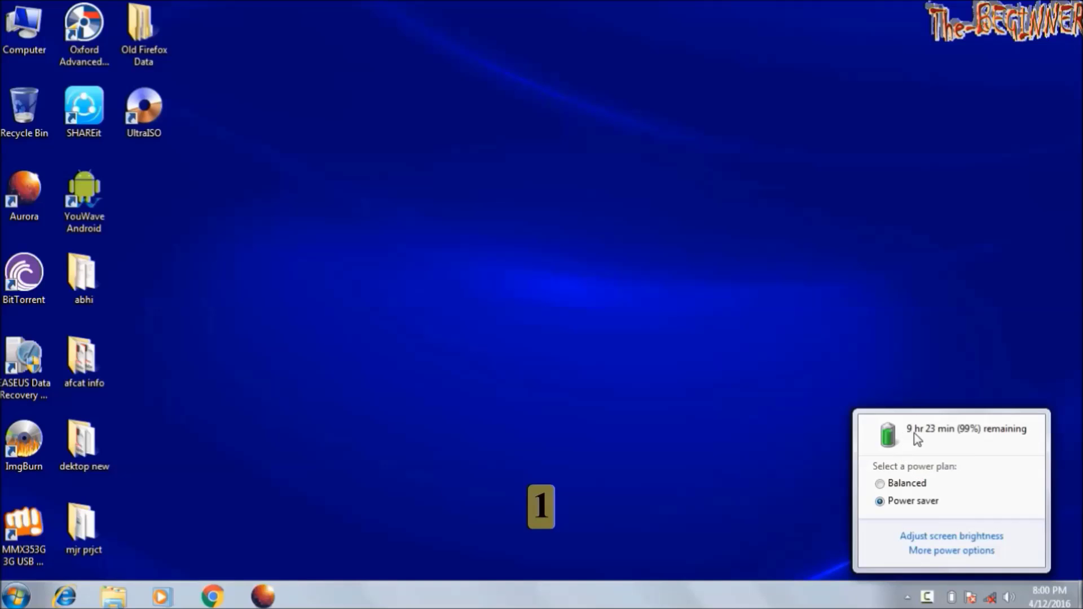
pyautogui.moveTo(953, 452)
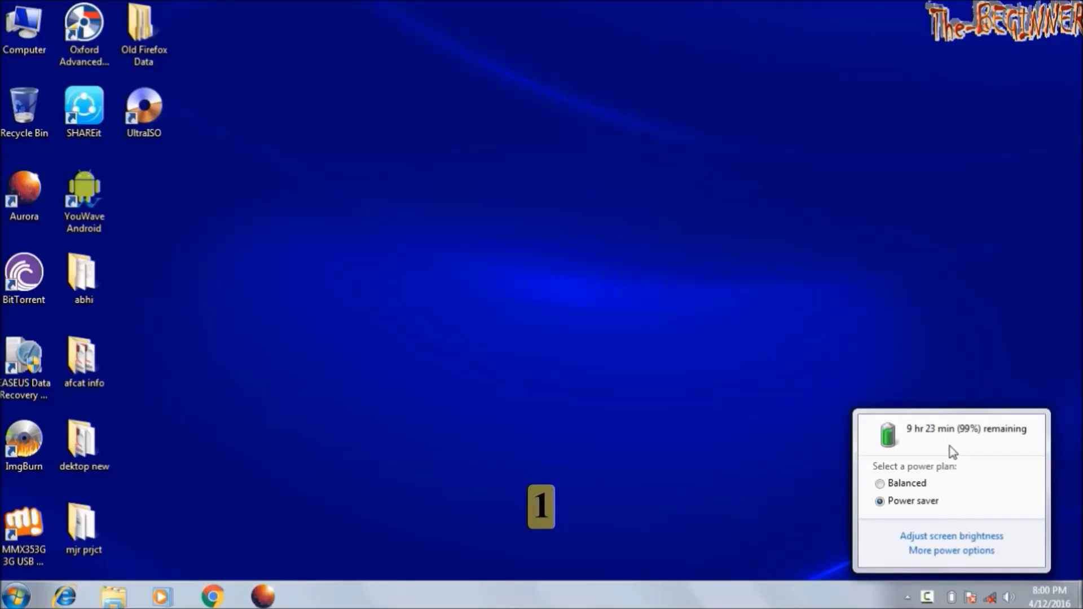
pyautogui.moveTo(918, 539)
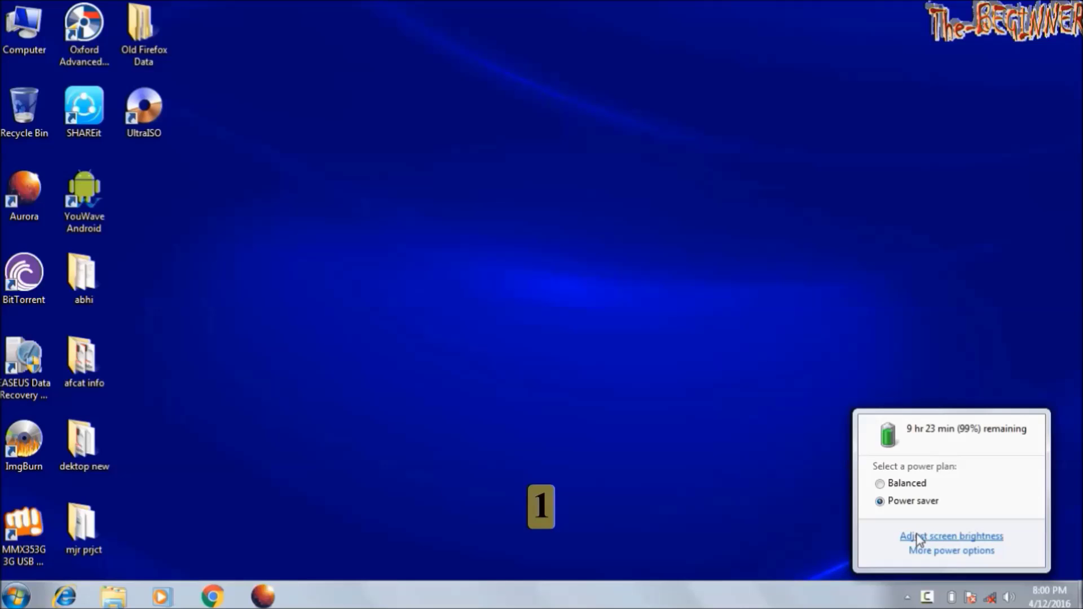
# Lower the Power saver plan's on-battery screen brightness and save the changes
pyautogui.click(950, 536)
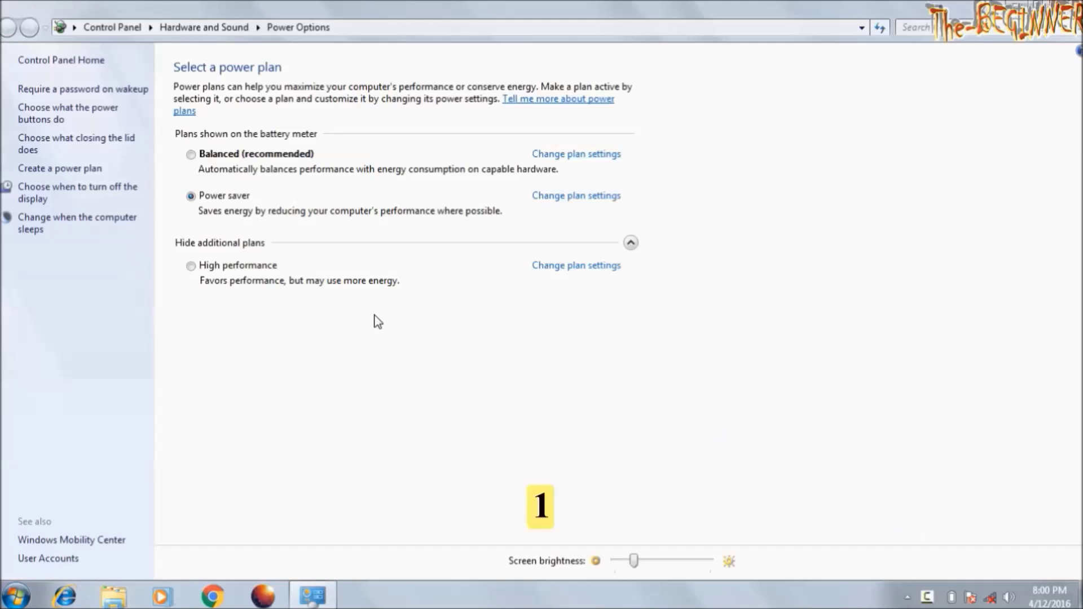
pyautogui.moveTo(555, 214)
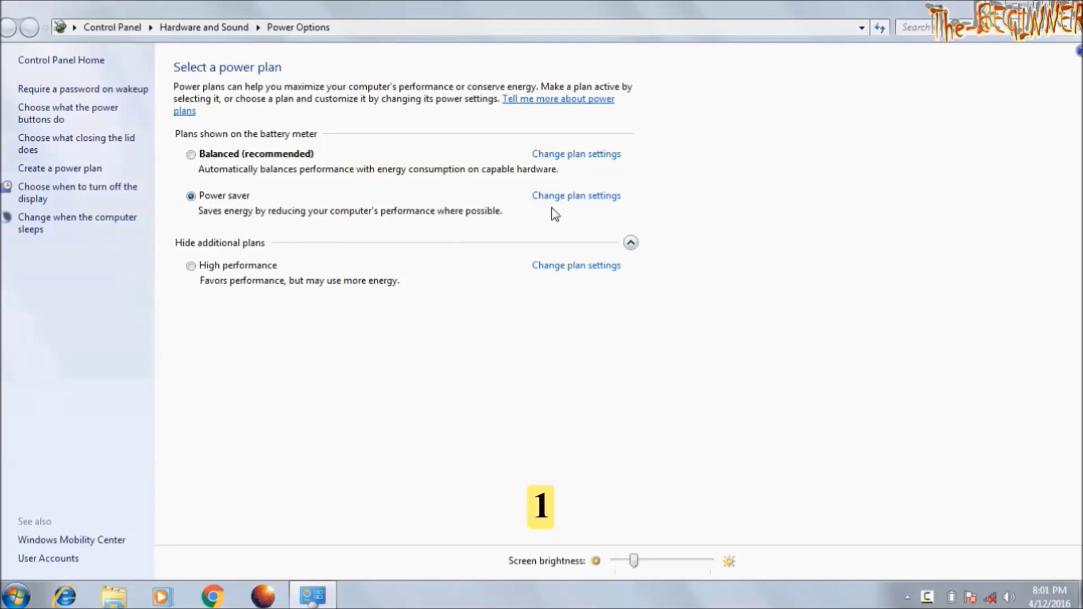
pyautogui.click(574, 196)
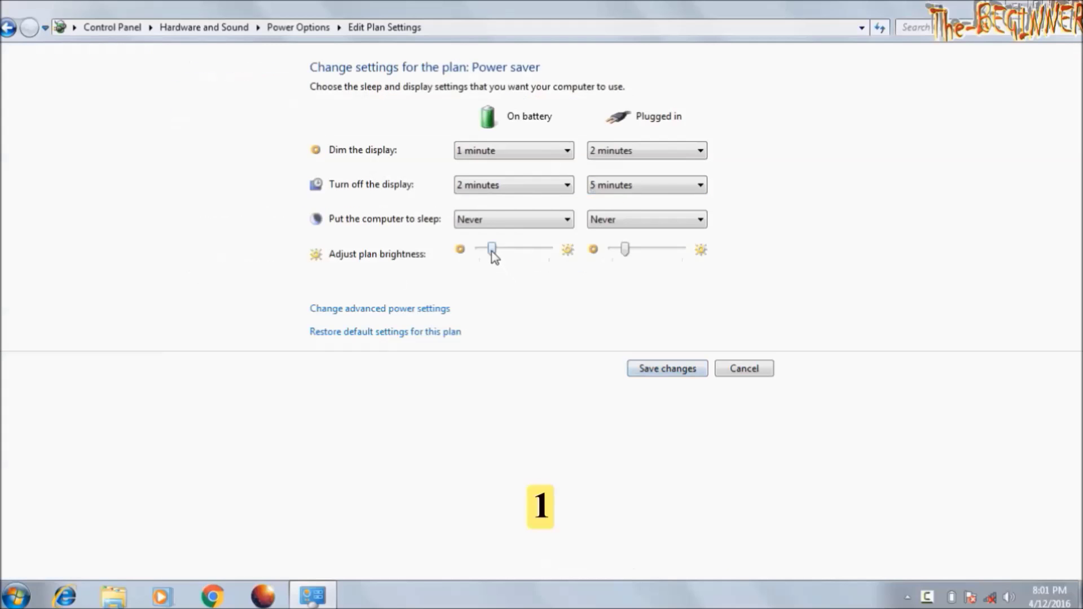
pyautogui.moveTo(492, 249); pyautogui.dragTo(479, 249)
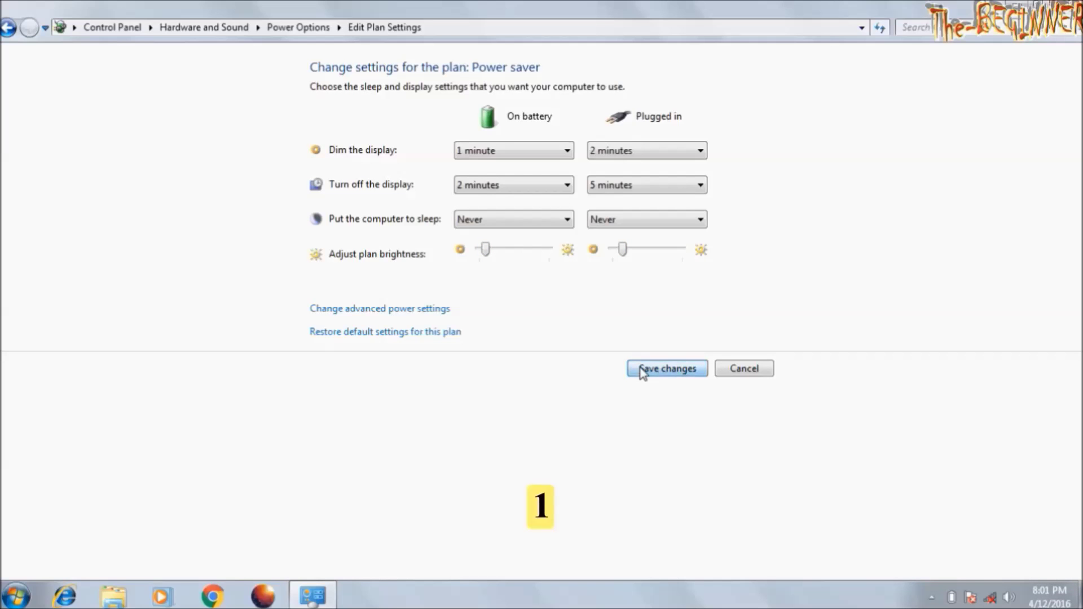
pyautogui.click(665, 368)
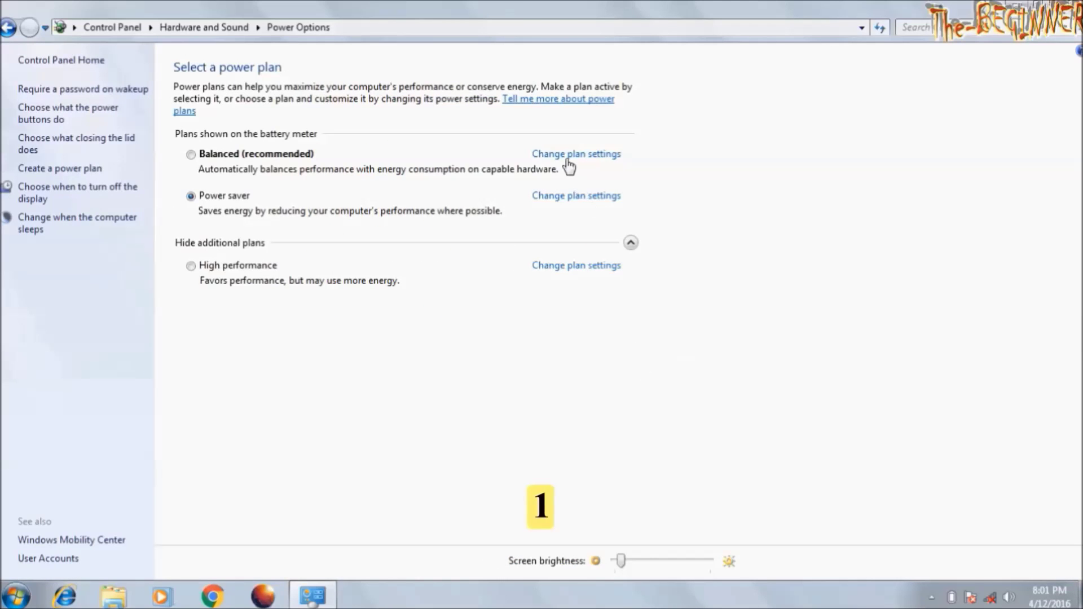
# Set Balanced's on-battery brightness, dim display after 2 minutes, turn display off after 3
pyautogui.click(575, 153)
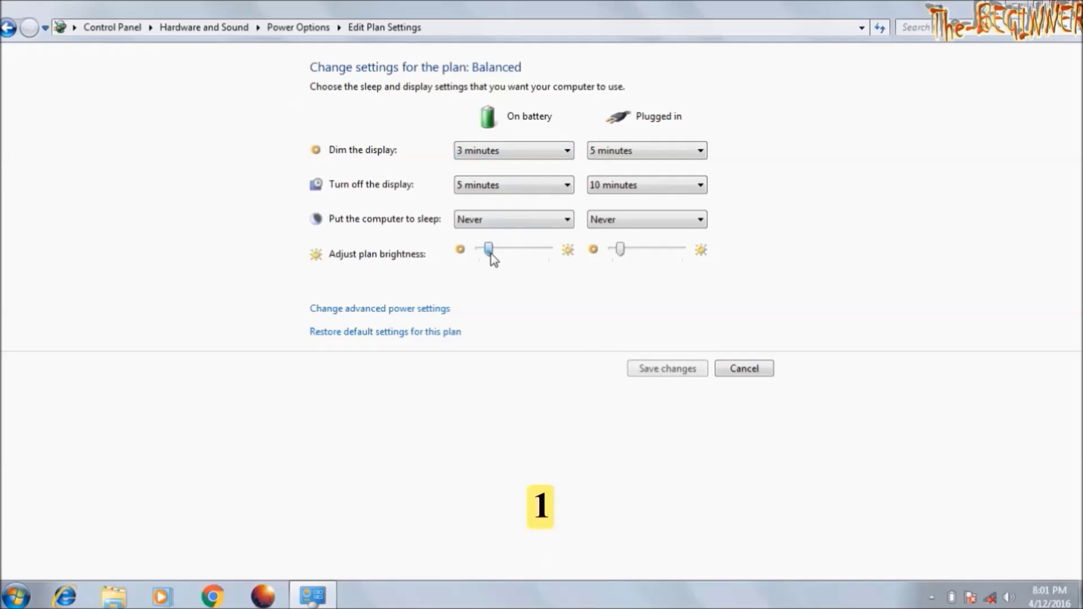
pyautogui.moveTo(486, 249); pyautogui.dragTo(495, 249)
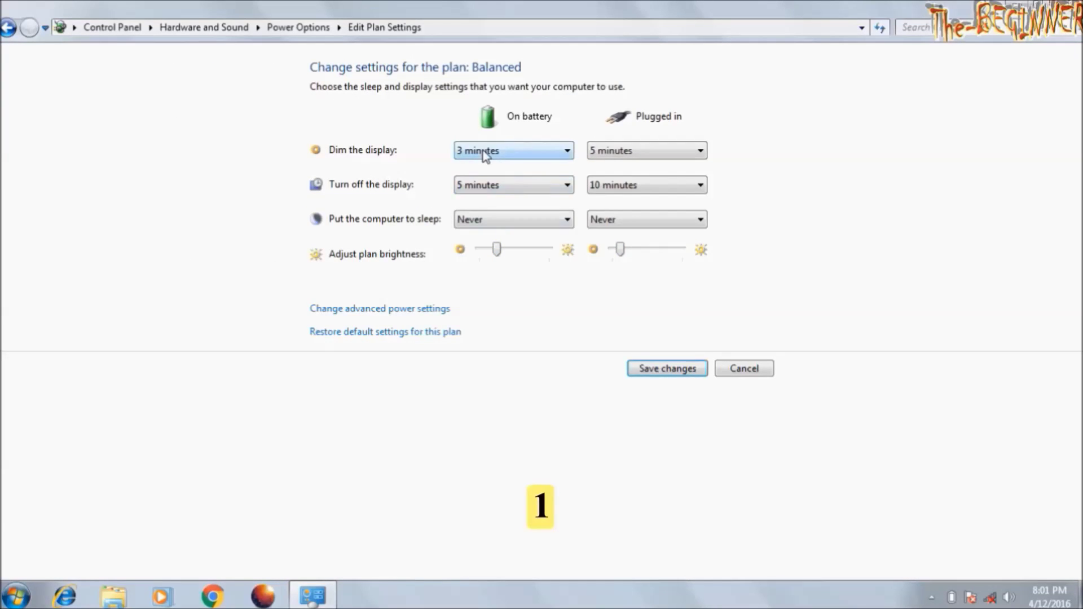
pyautogui.click(513, 185)
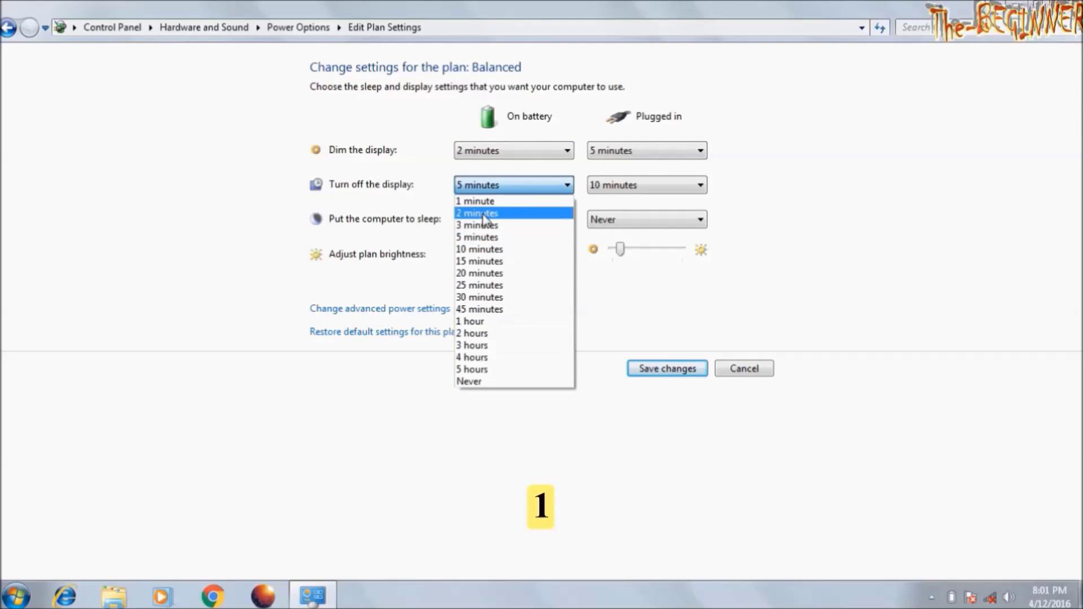
pyautogui.click(476, 225)
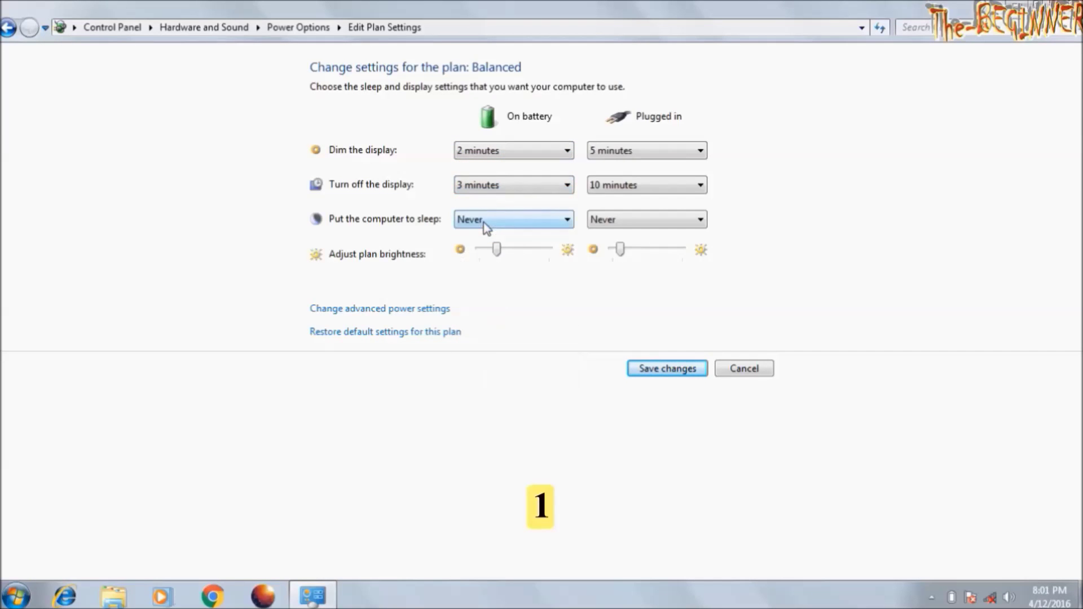
pyautogui.click(513, 219)
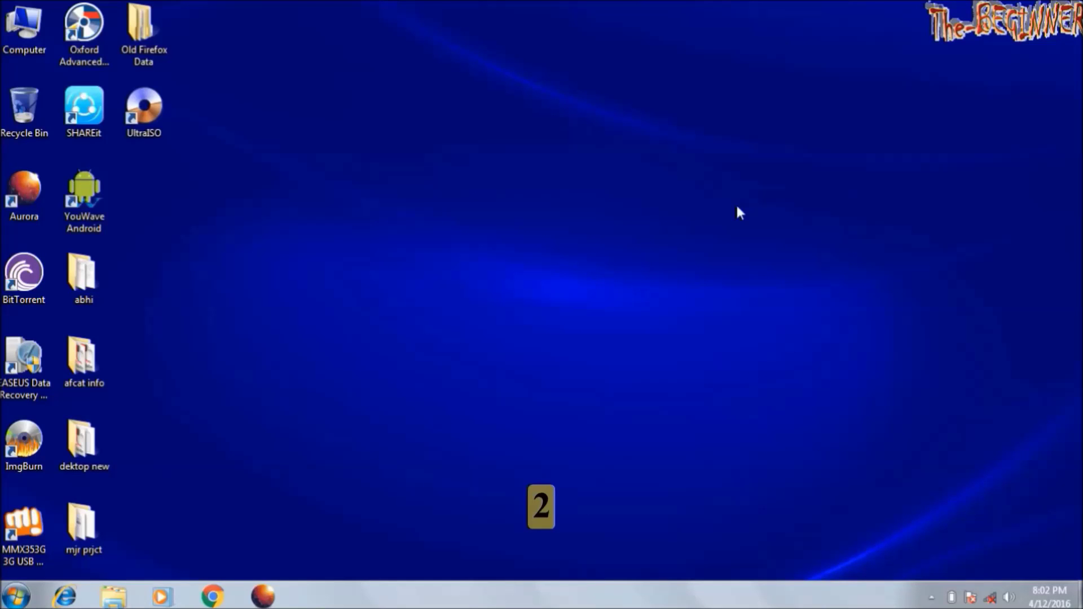
# Launch Schedule tasks from System and Security, maximize it, and show the Task Scheduler Library
pyautogui.click(15, 594)
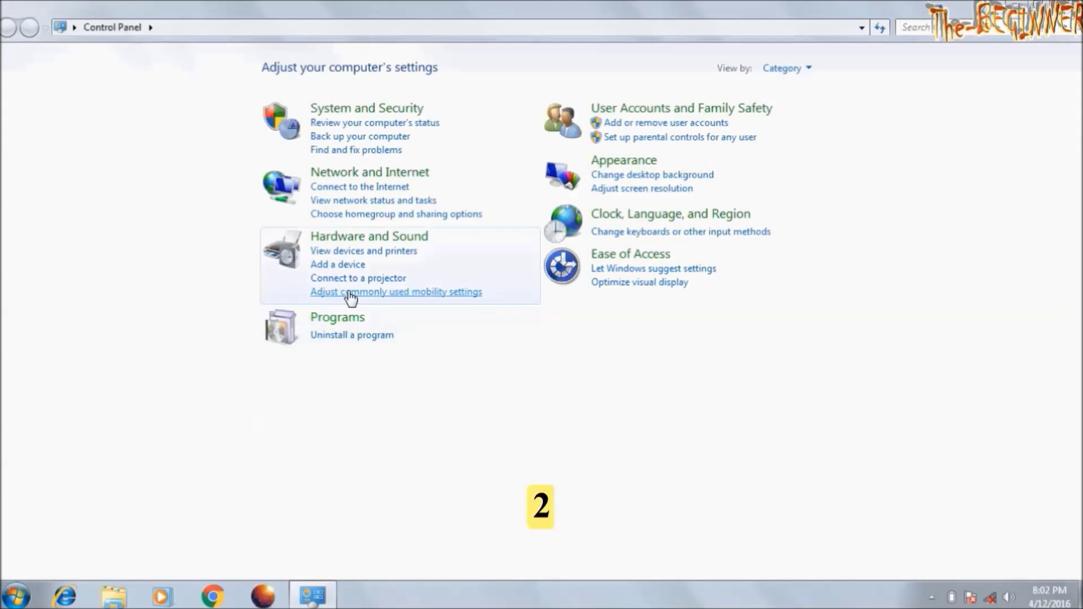
pyautogui.click(367, 108)
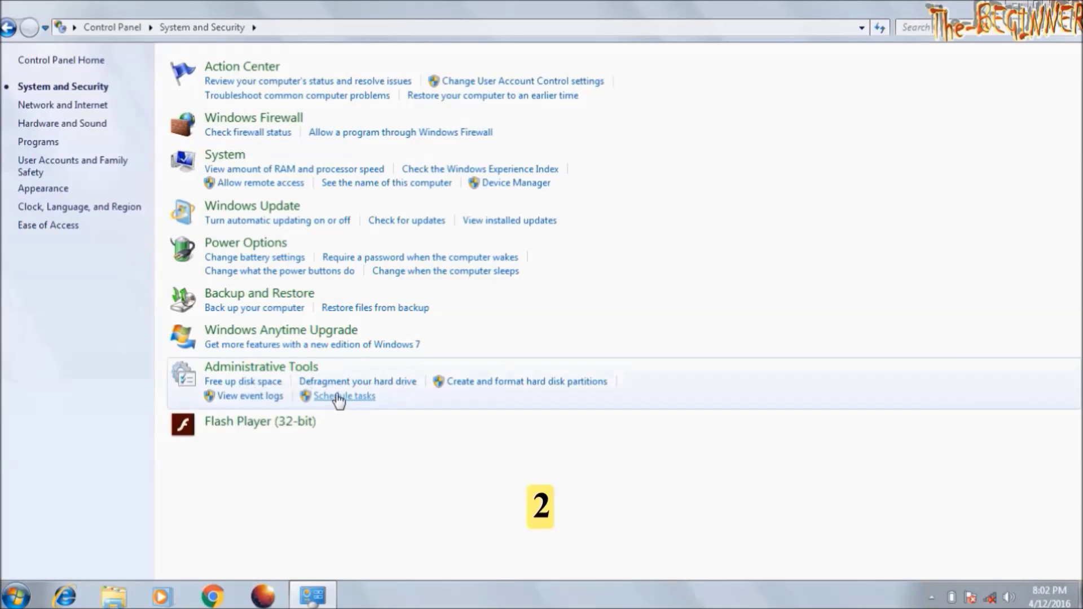
pyautogui.click(344, 396)
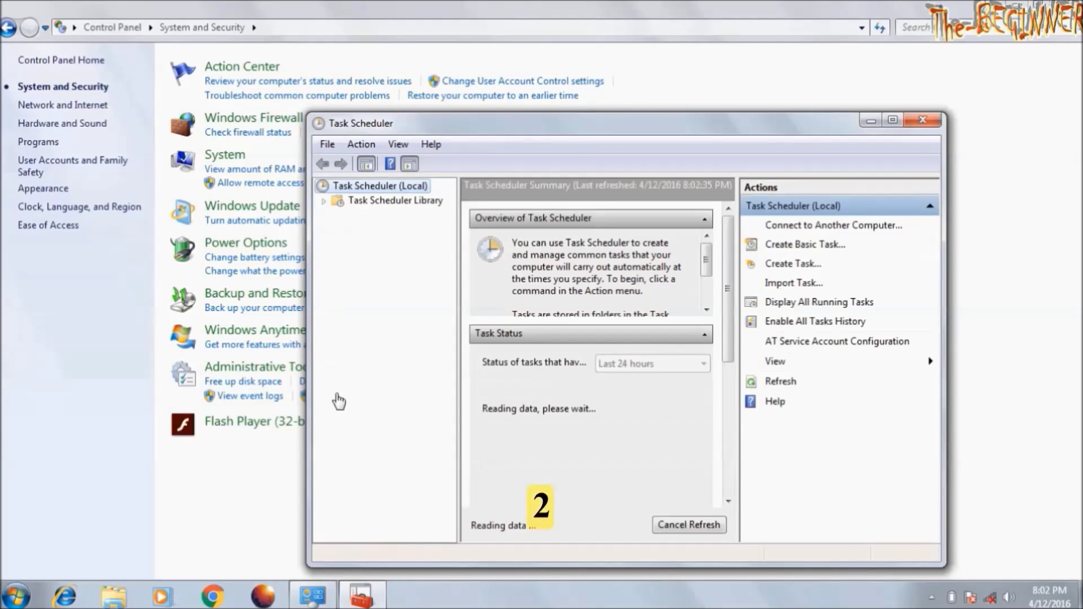
pyautogui.click(892, 120)
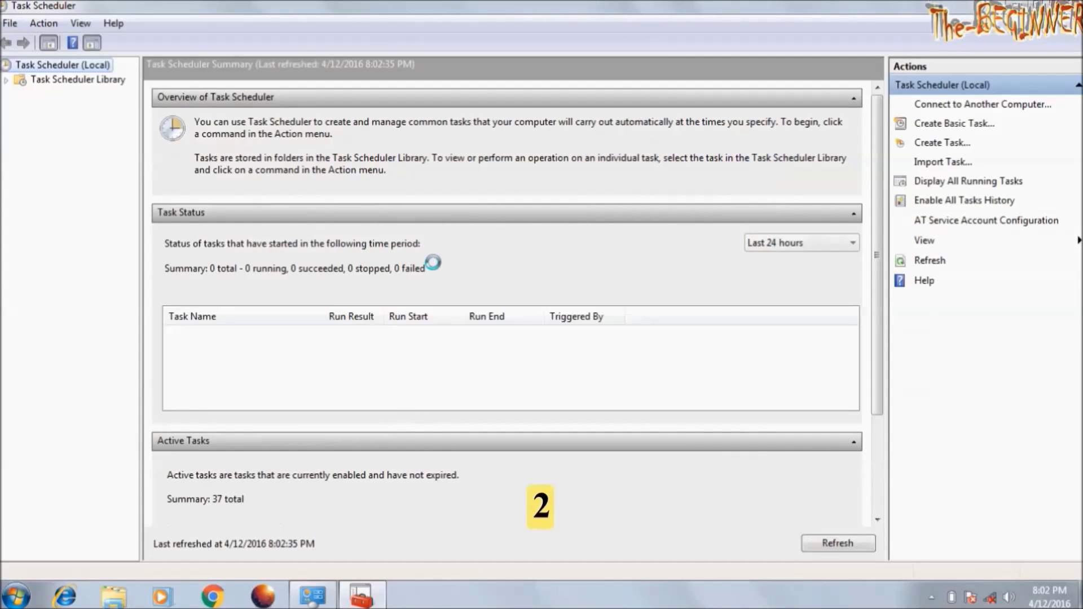
pyautogui.click(77, 79)
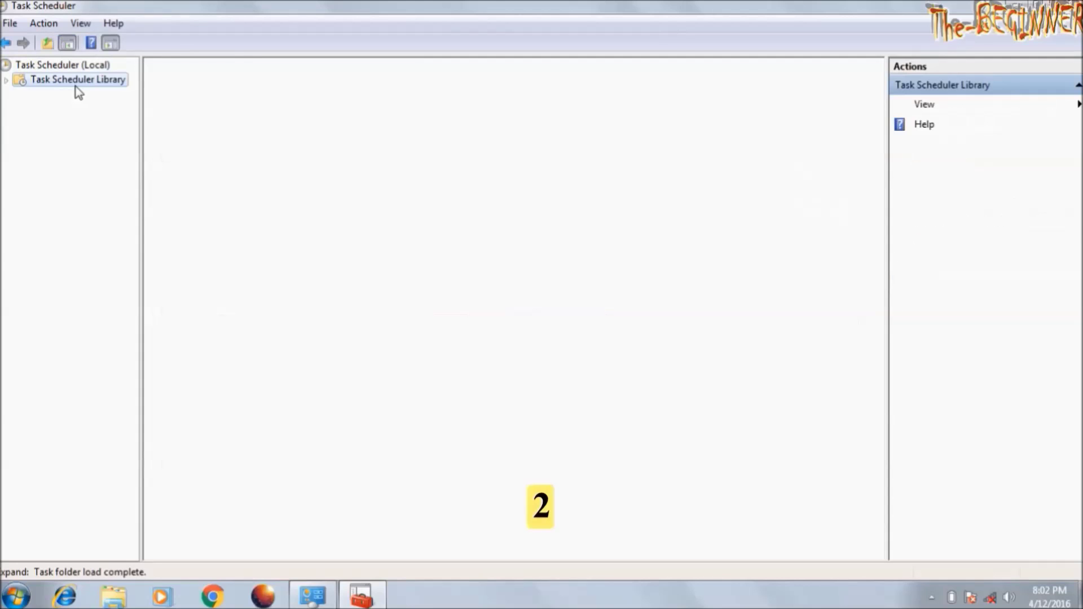
# Make GoogleUpdateTaskMachineCore run only when idle and on AC power, stopping on battery
pyautogui.click(78, 79)
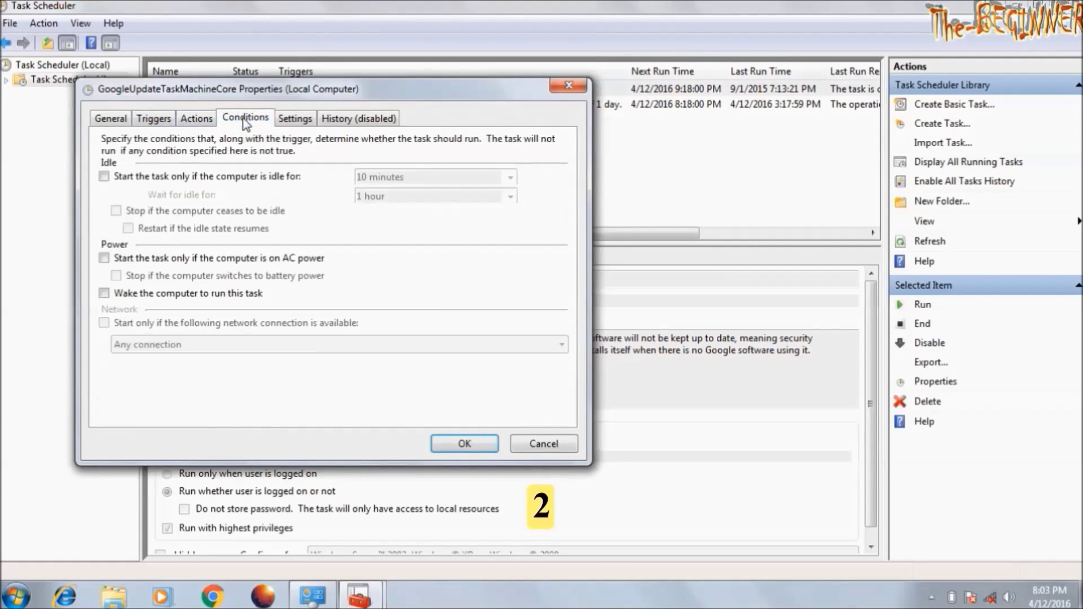
pyautogui.click(105, 176)
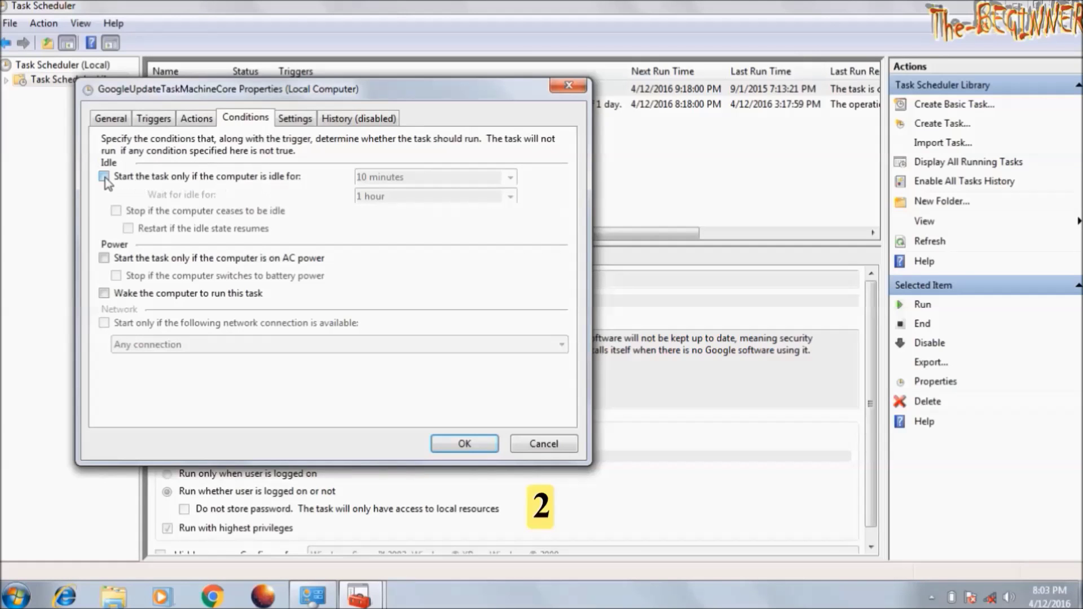
pyautogui.click(104, 176)
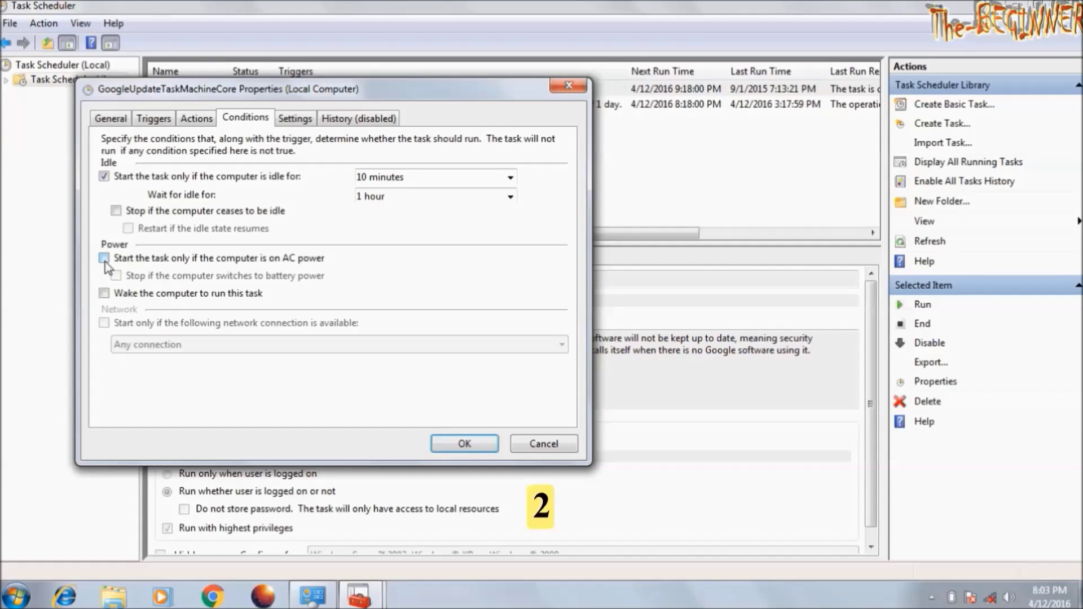
pyautogui.click(104, 258)
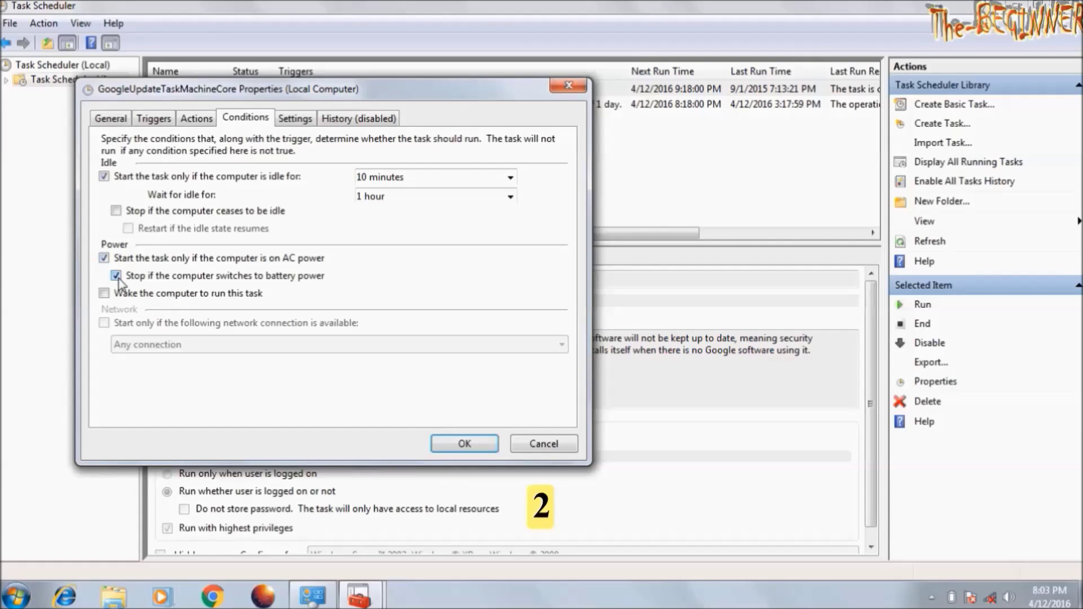
pyautogui.click(104, 275)
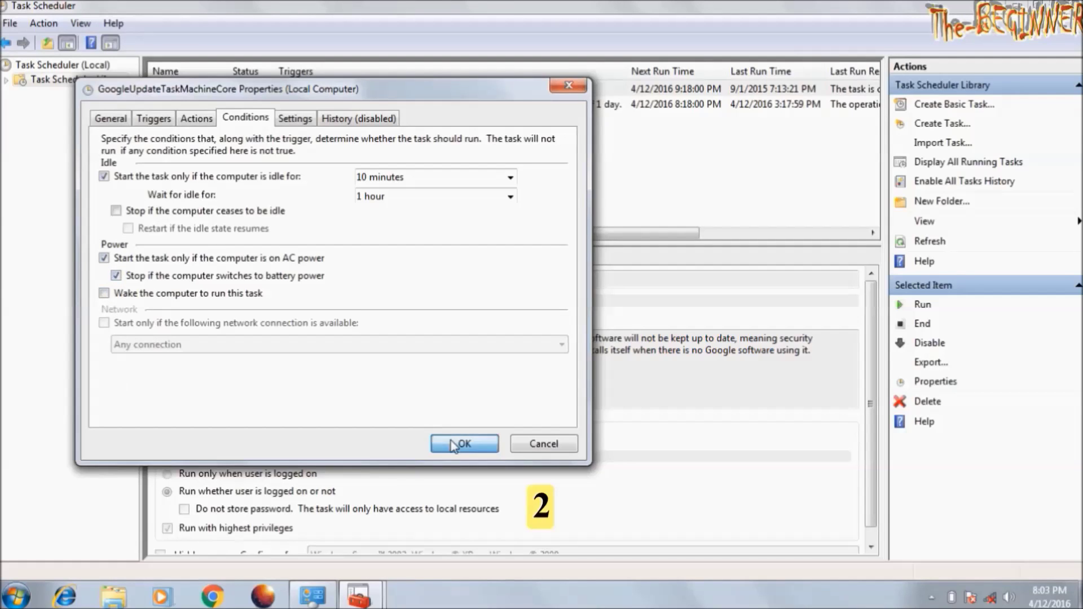
pyautogui.click(464, 444)
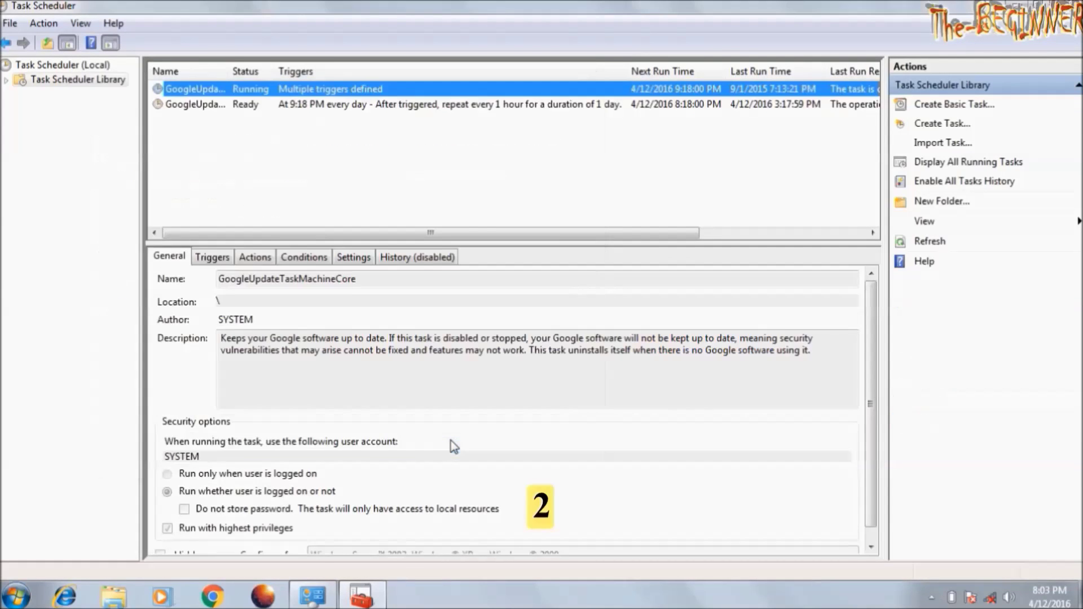
# Give GoogleUpdateTaskMachineUA the same idle and AC-power conditions and confirm
pyautogui.click(449, 105)
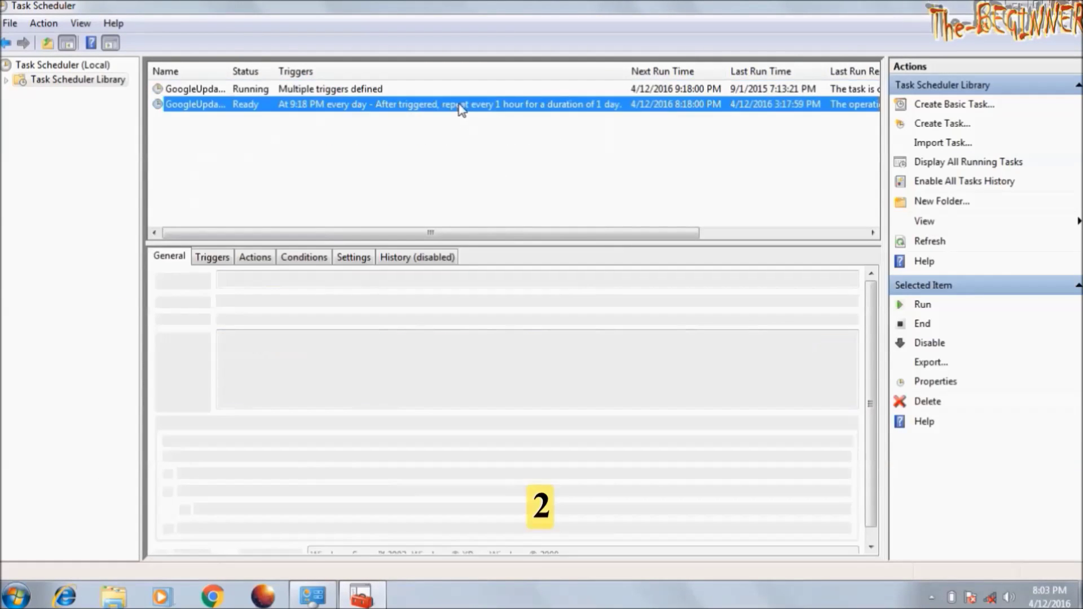
pyautogui.click(935, 381)
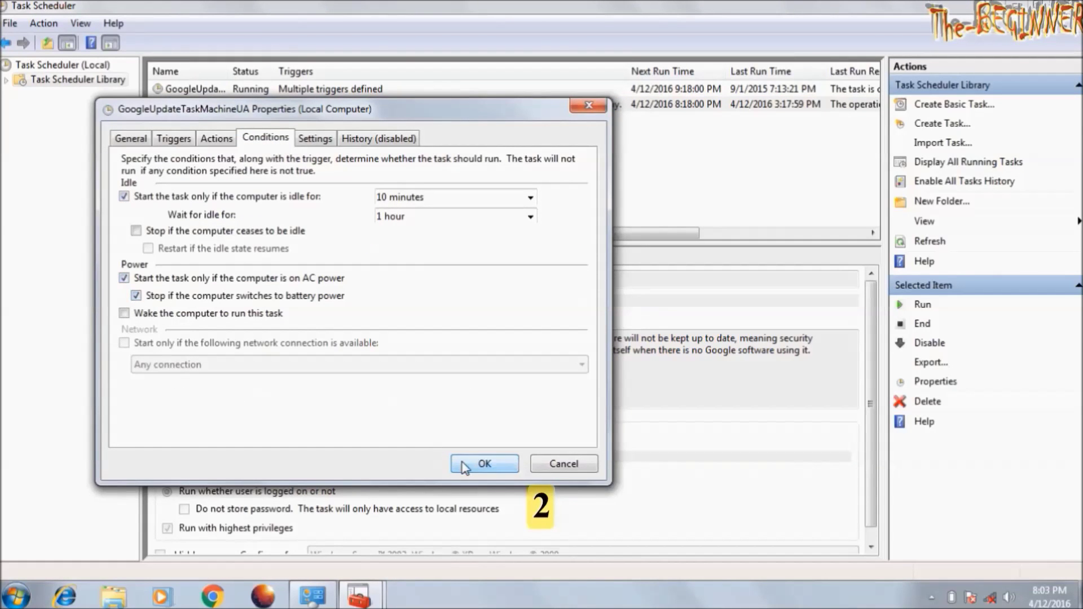
pyautogui.click(483, 464)
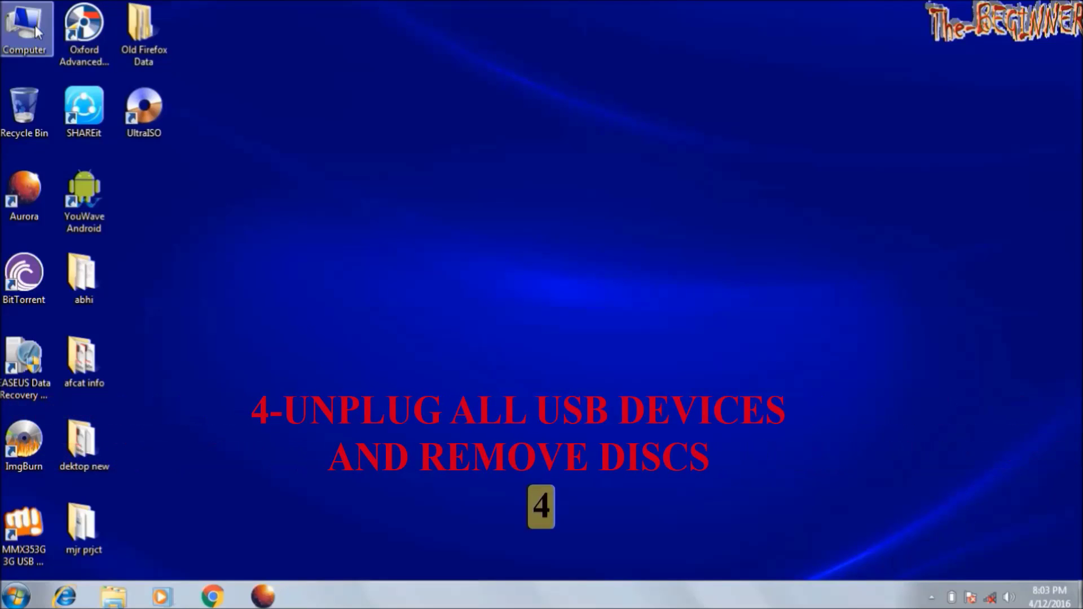
# In Computer, select CD Drive (G:) and DVD RW Drive (F:), then open F:'s context menu
pyautogui.doubleClick(26, 29)
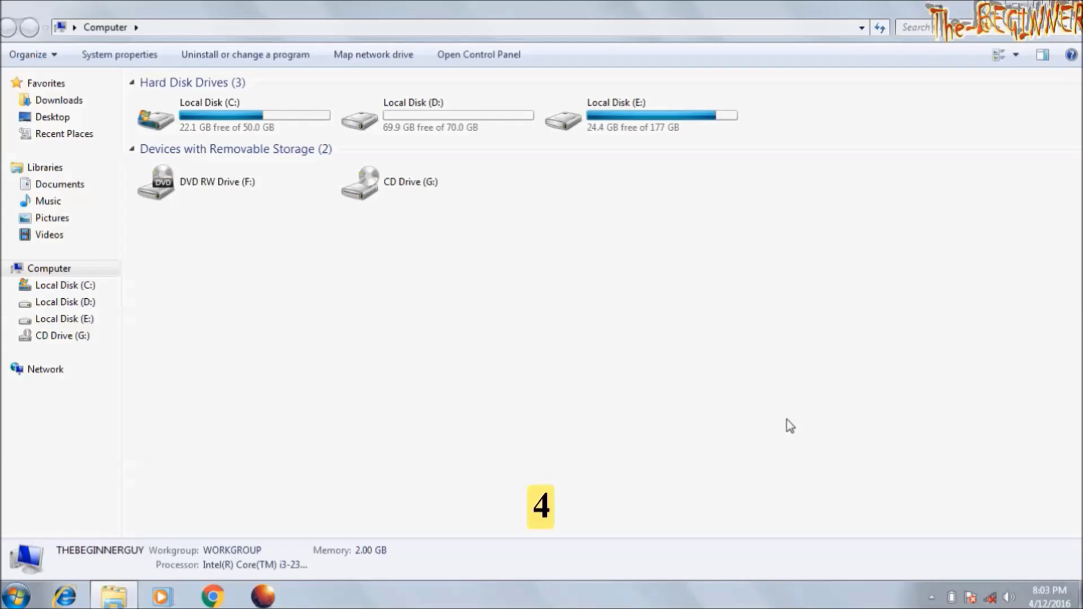
pyautogui.click(437, 182)
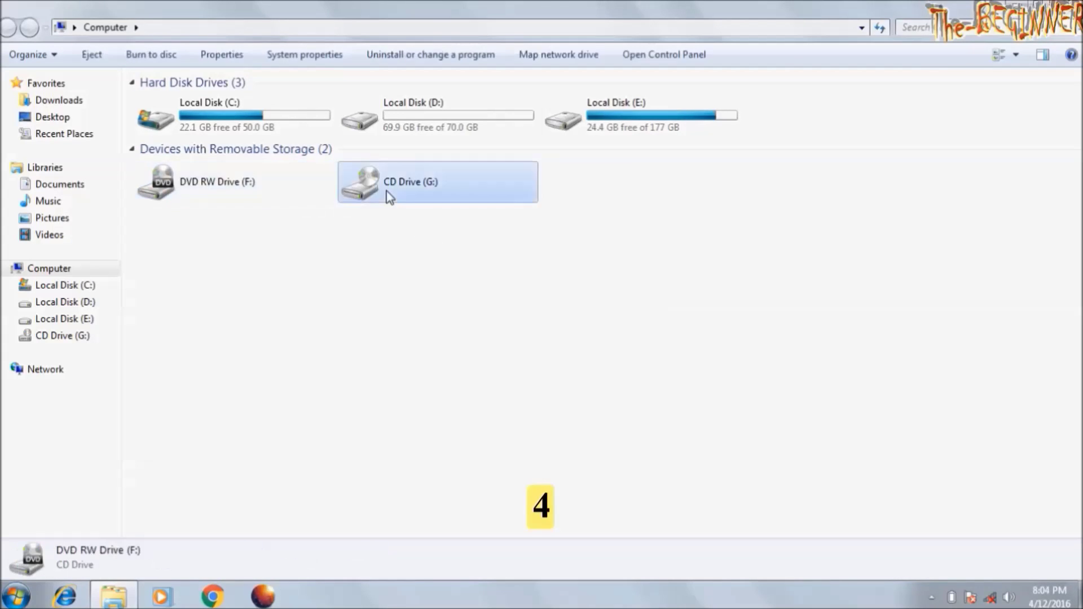
pyautogui.click(234, 182)
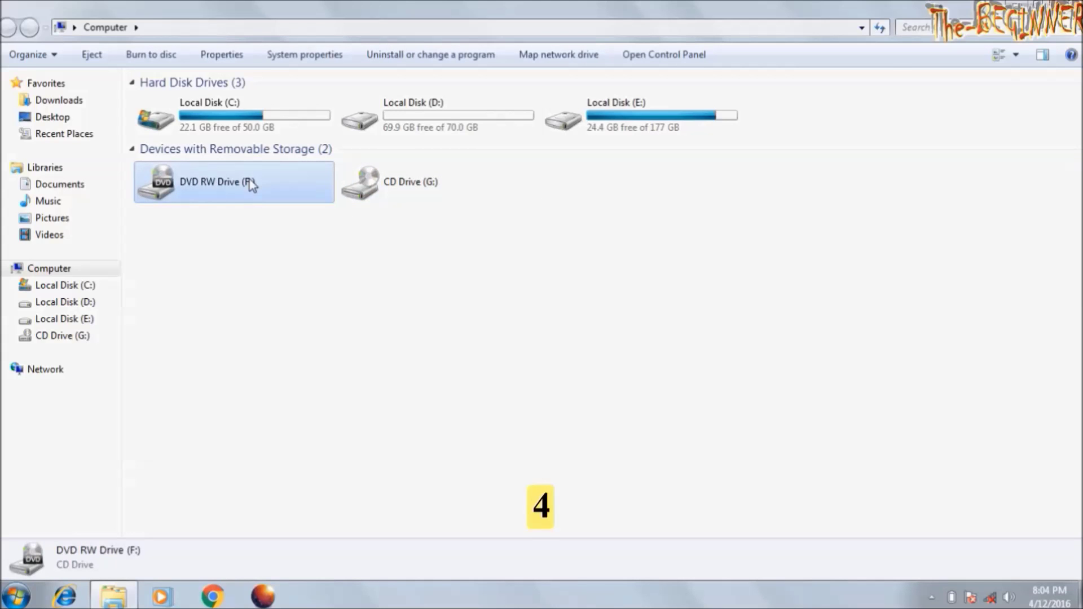
pyautogui.rightClick(234, 182)
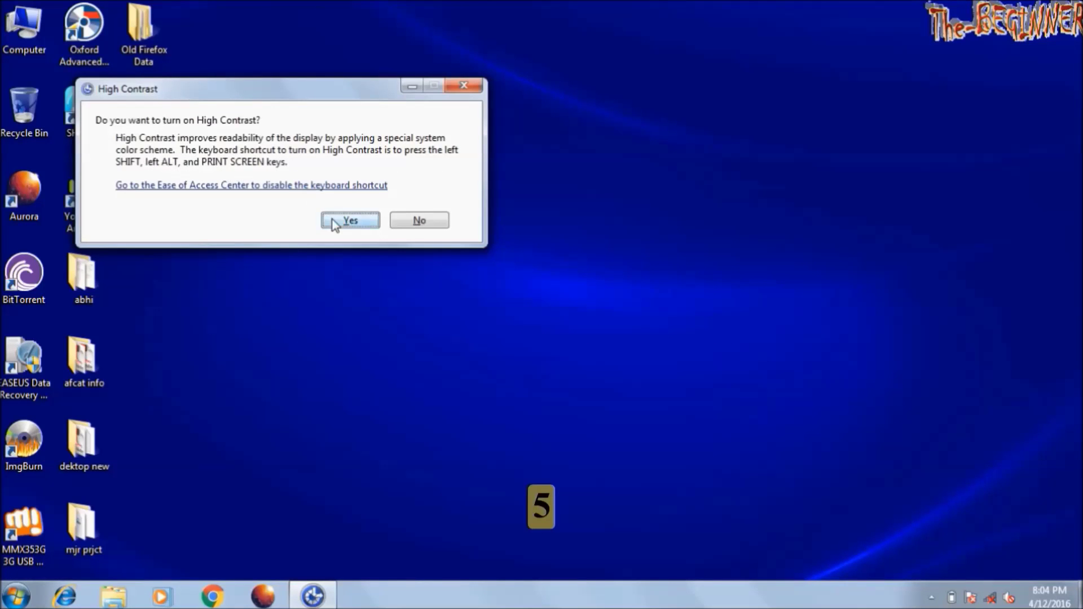
# Turn on High Contrast, then open the NOV 2015 document and gs pic folder
pyautogui.click(350, 219)
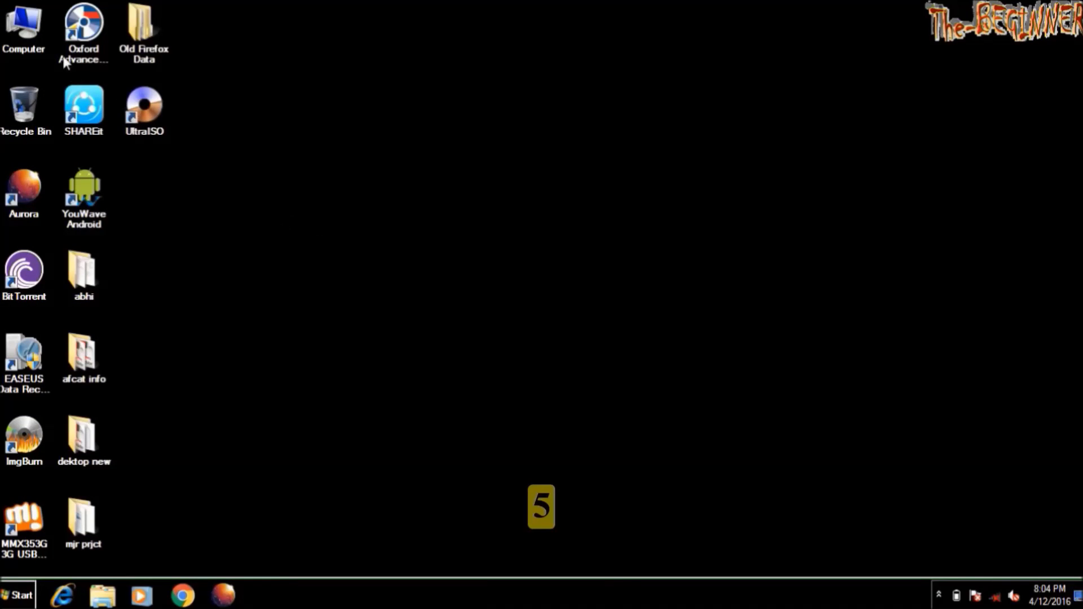
pyautogui.doubleClick(23, 21)
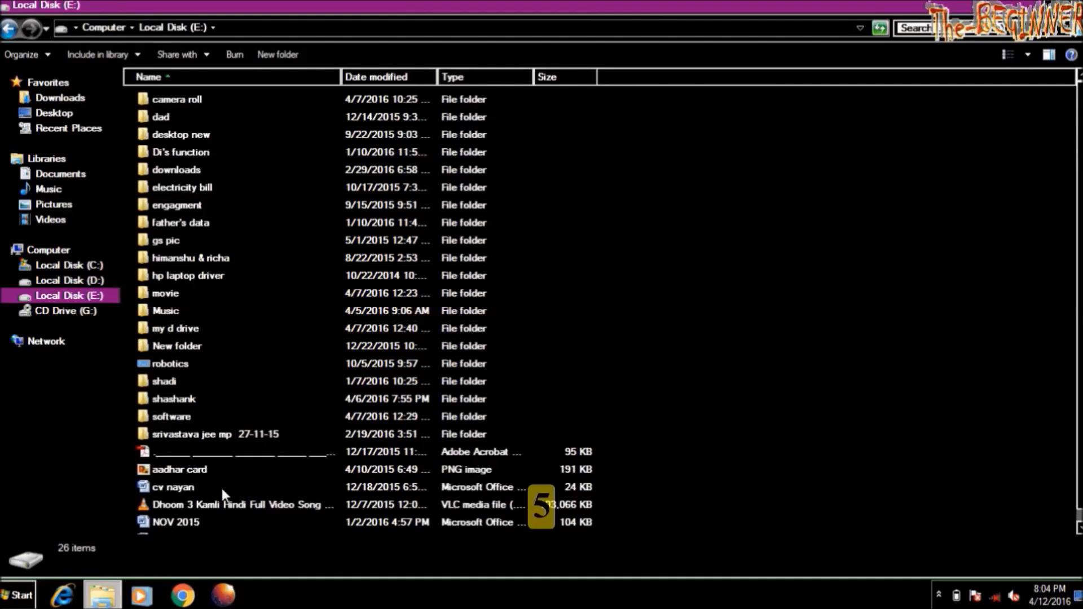
pyautogui.click(176, 522)
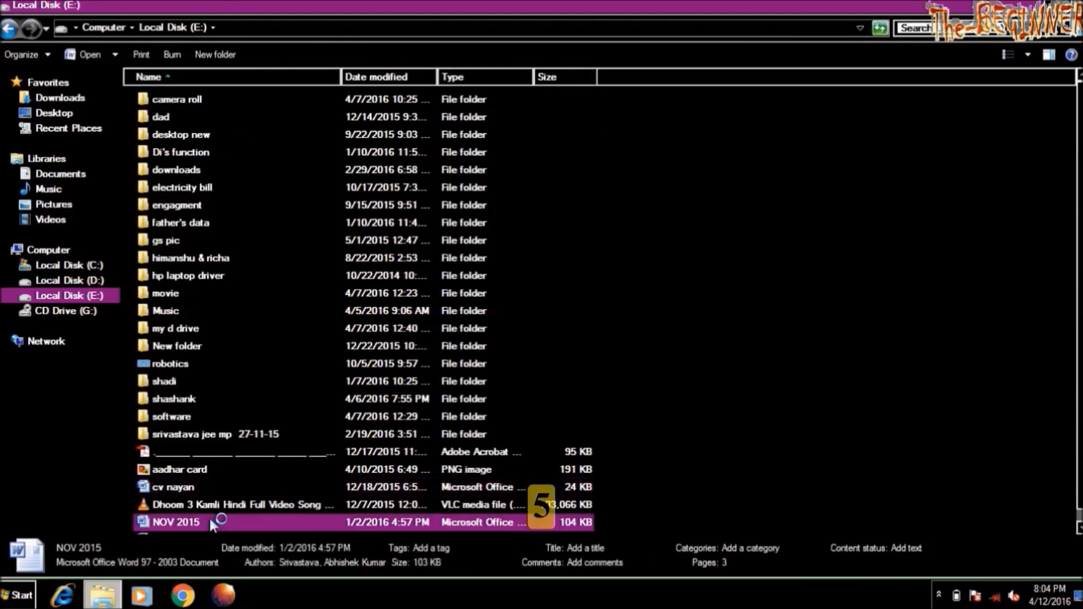
pyautogui.doubleClick(175, 523)
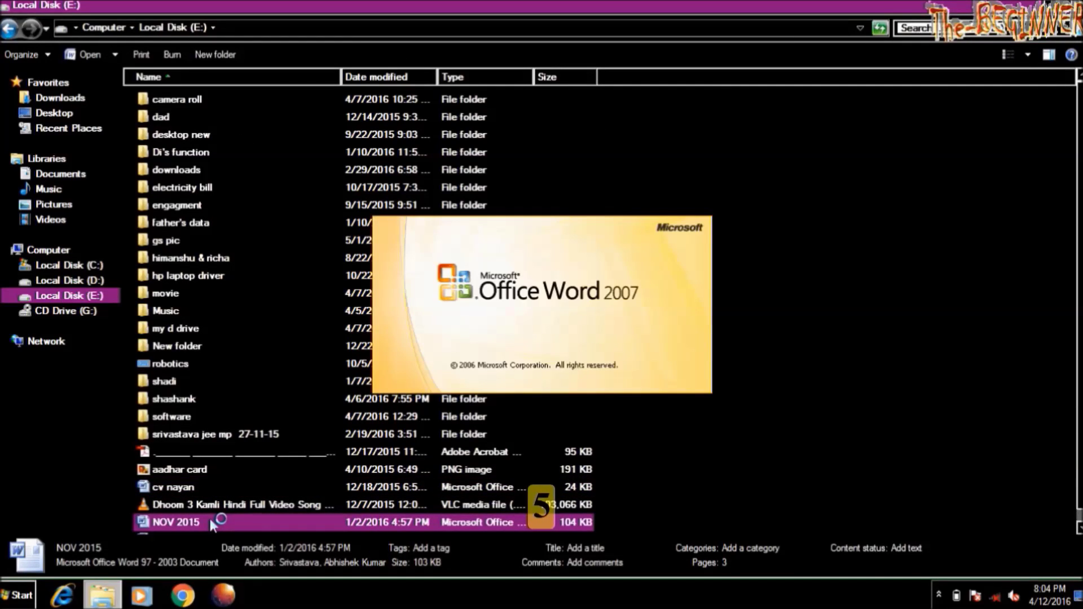
pyautogui.doubleClick(176, 522)
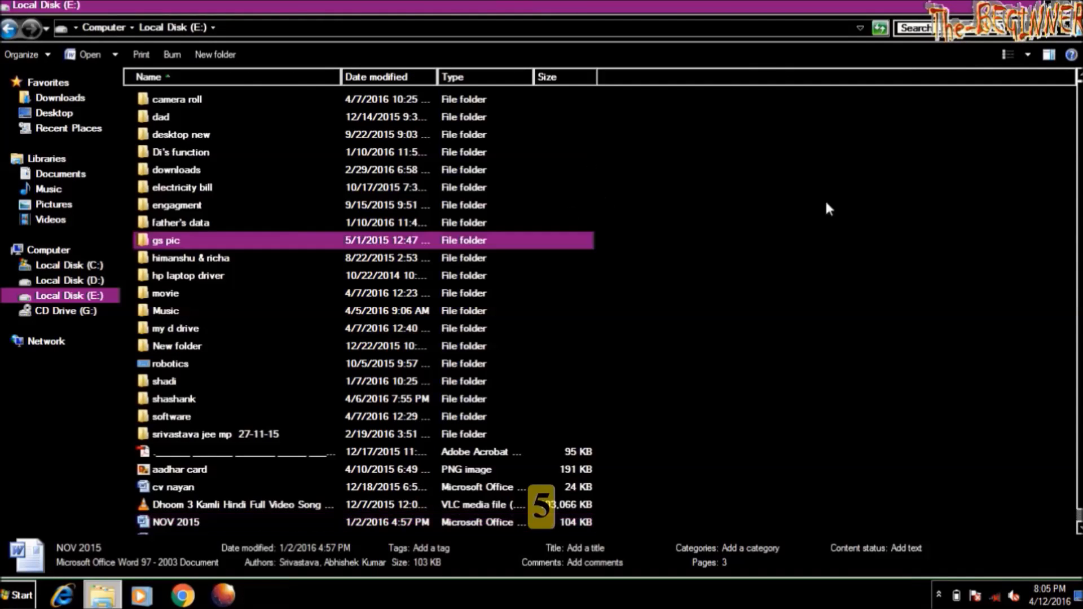
pyautogui.click(166, 240)
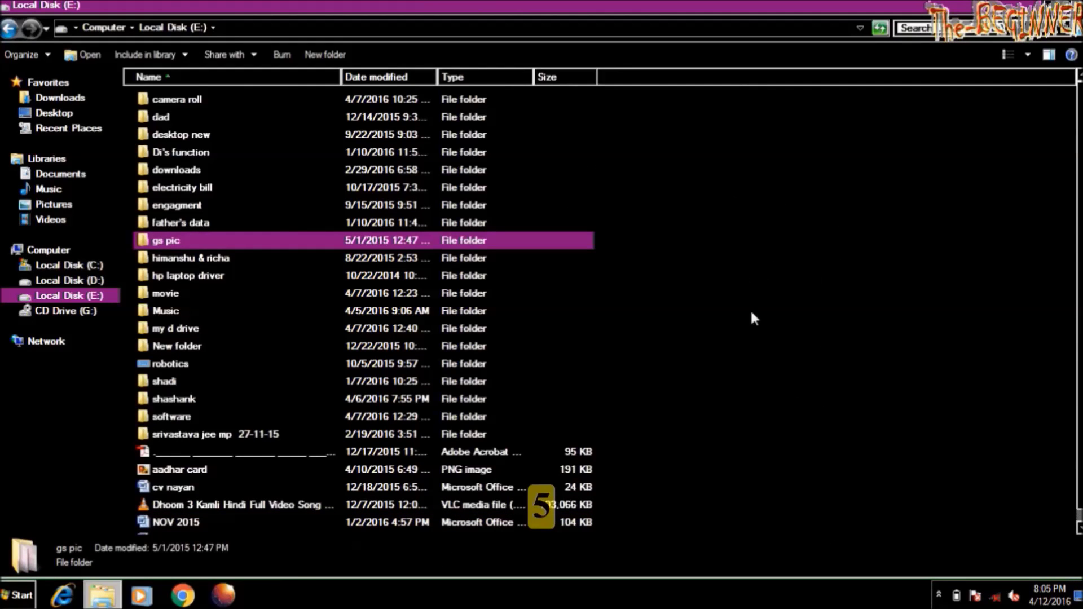
pyautogui.click(186, 275)
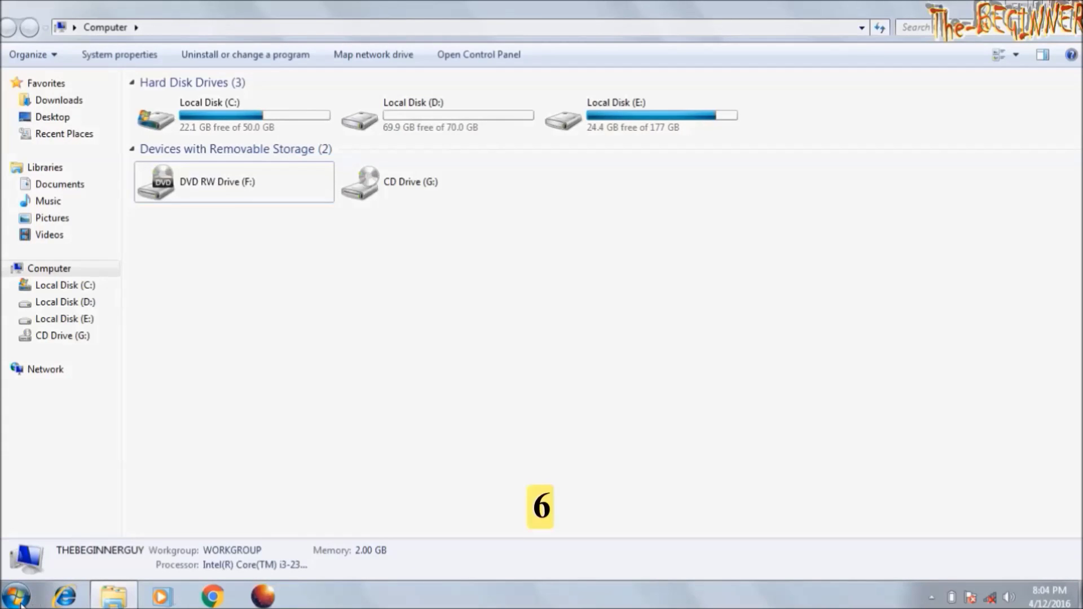
pyautogui.moveTo(47, 588)
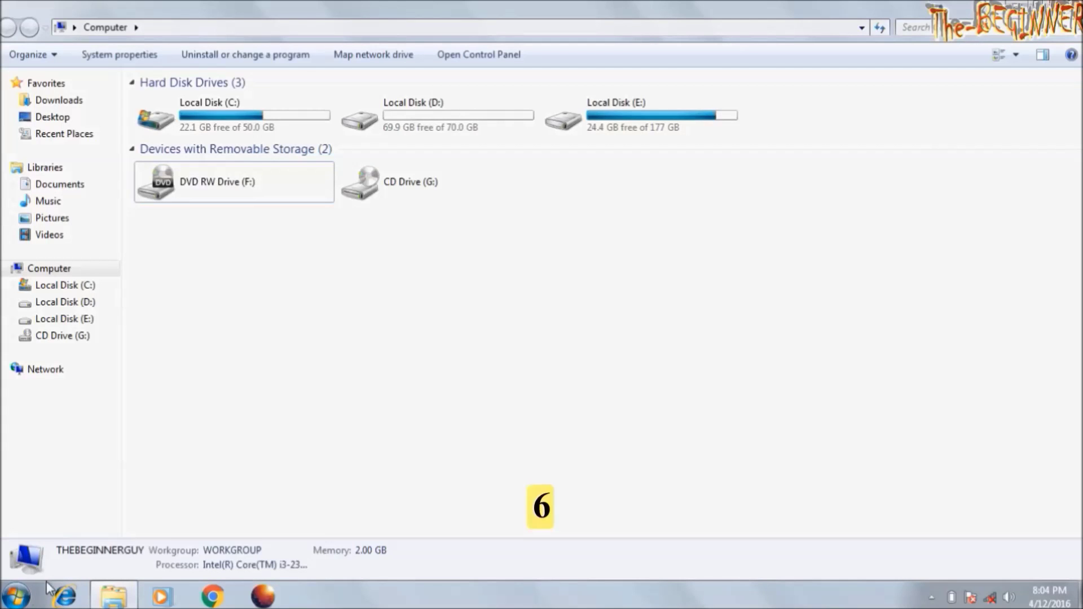
# Search the Start menu for msconfig
pyautogui.click(14, 594)
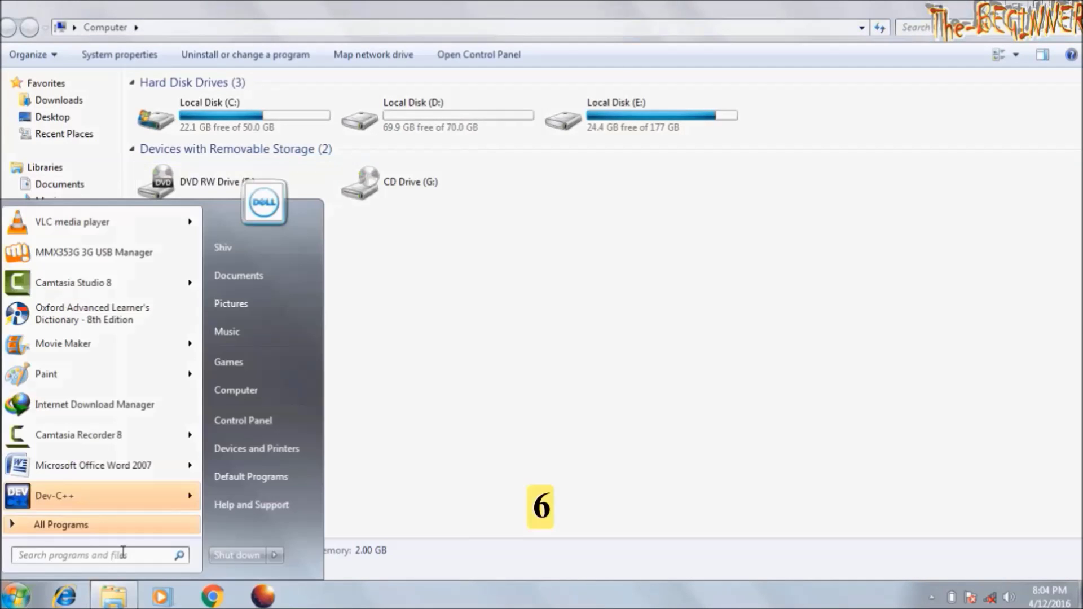
pyautogui.write('msconfig')
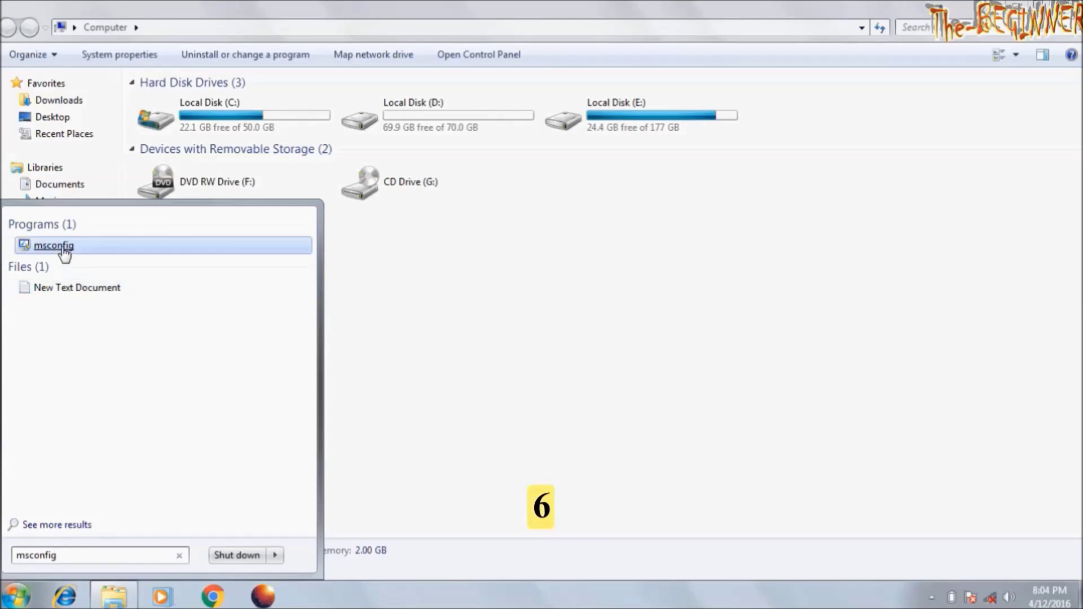
# Uncheck unneeded items on msconfig's Startup tab, apply, and exit without restarting
pyautogui.click(53, 245)
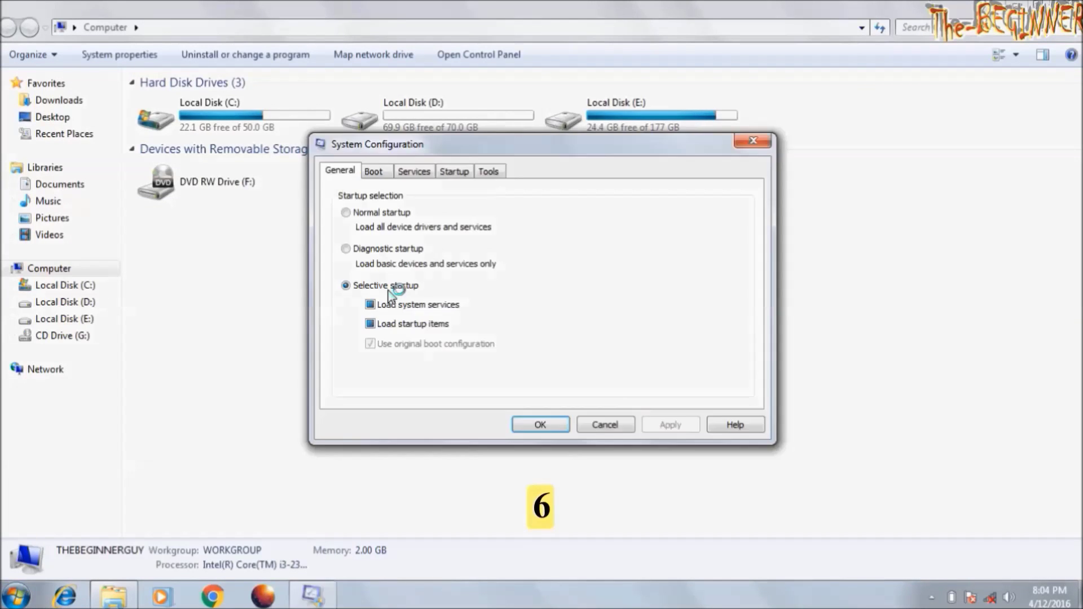
pyautogui.click(453, 171)
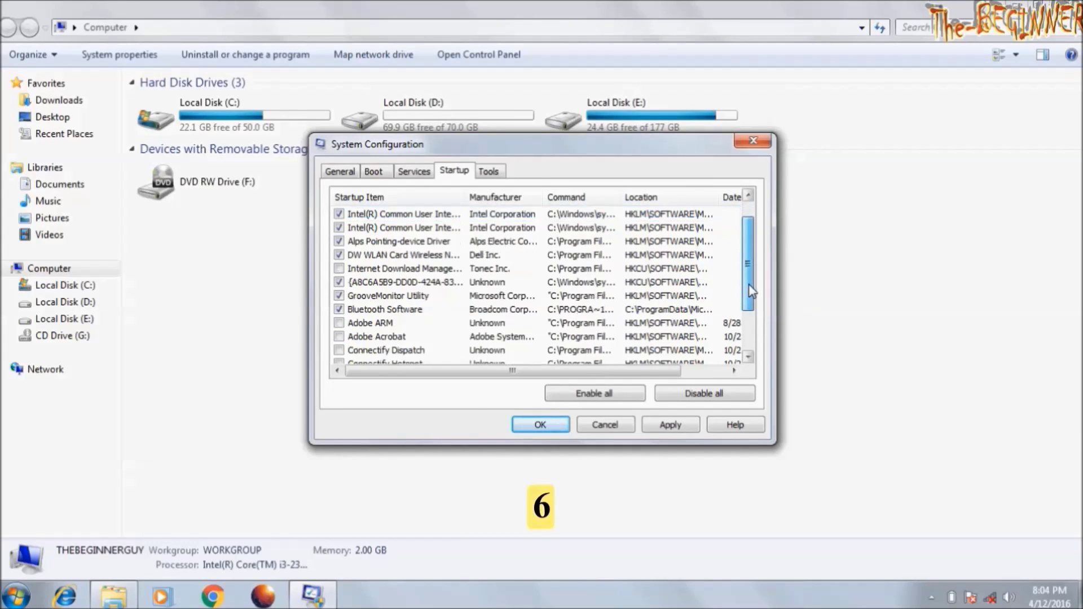
pyautogui.scroll(-3)
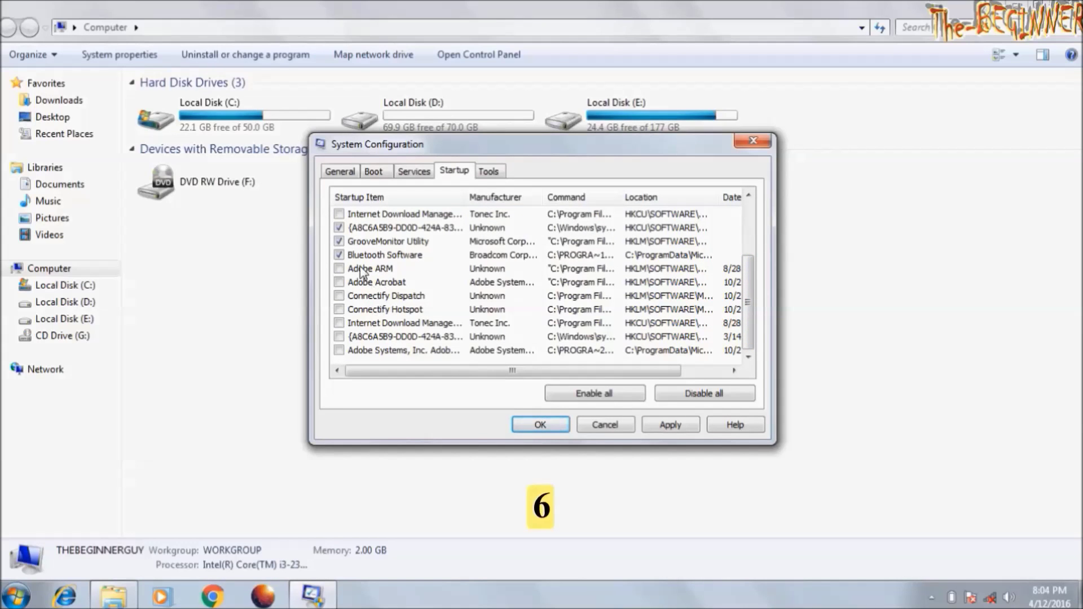
pyautogui.click(668, 424)
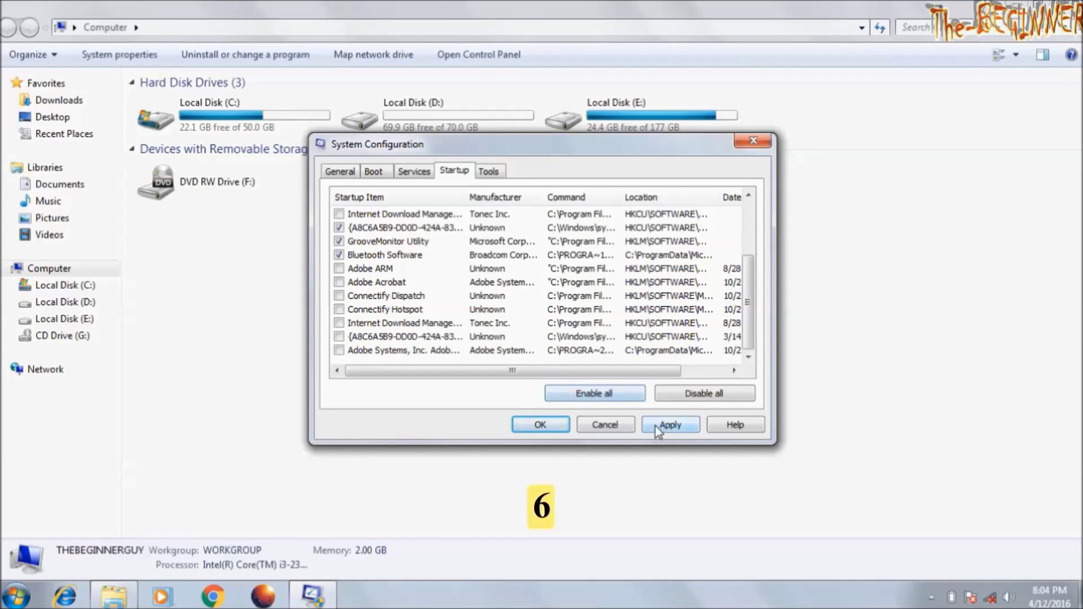
pyautogui.click(668, 424)
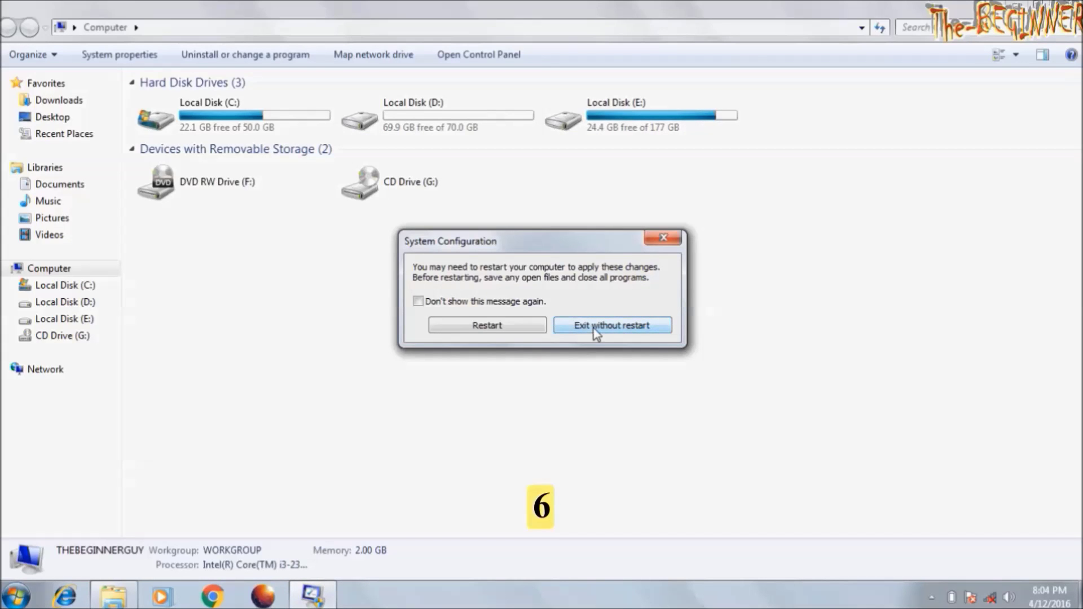
pyautogui.click(611, 325)
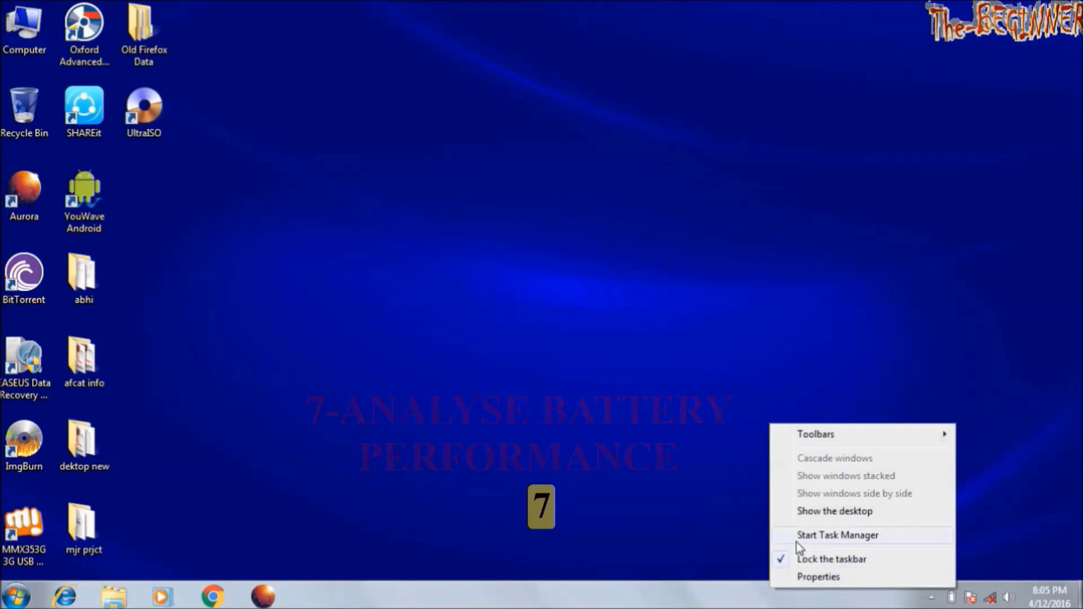
# Check the remaining battery time in Task Manager, then play bahubali from E:\movie
pyautogui.click(838, 535)
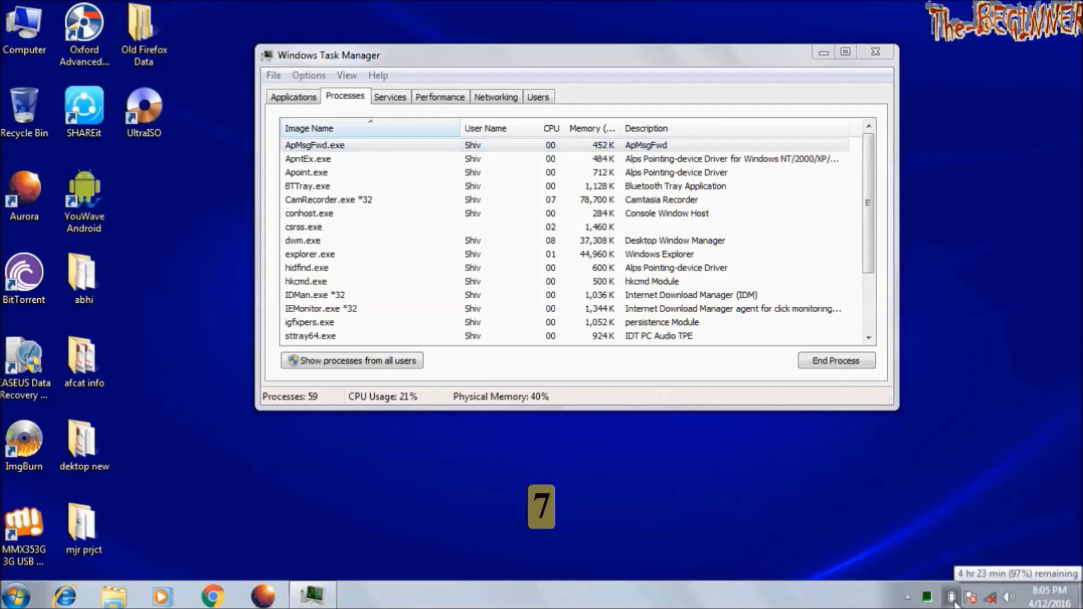
pyautogui.click(952, 596)
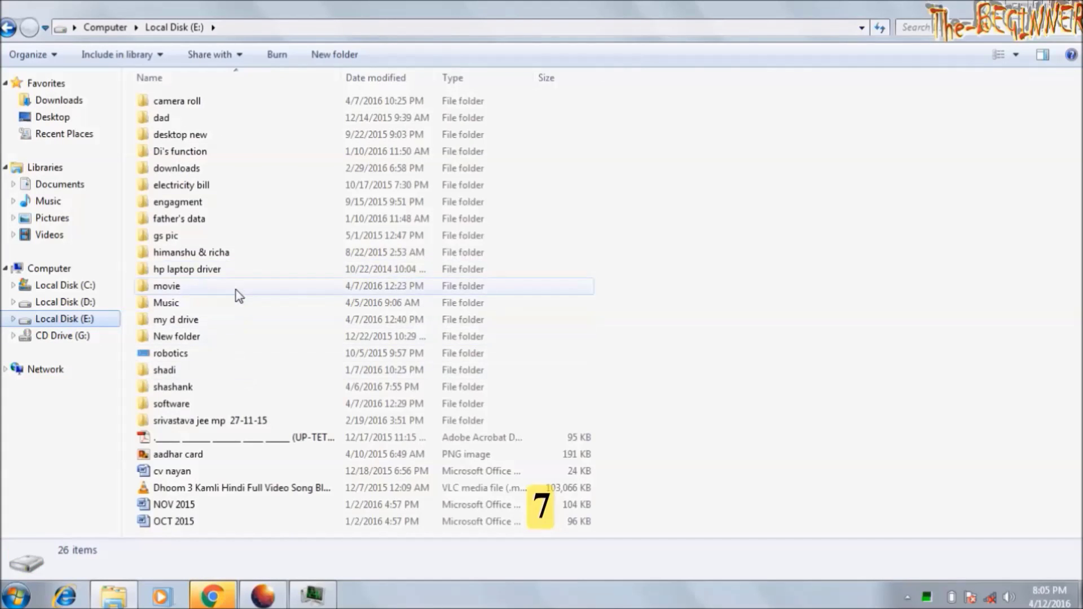
pyautogui.doubleClick(166, 286)
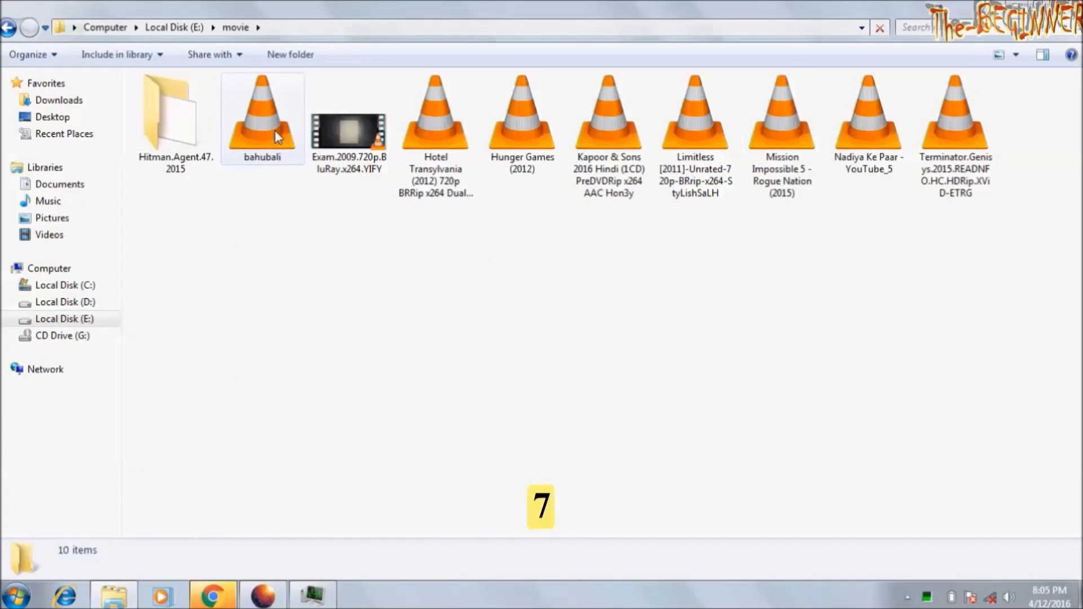
pyautogui.click(262, 118)
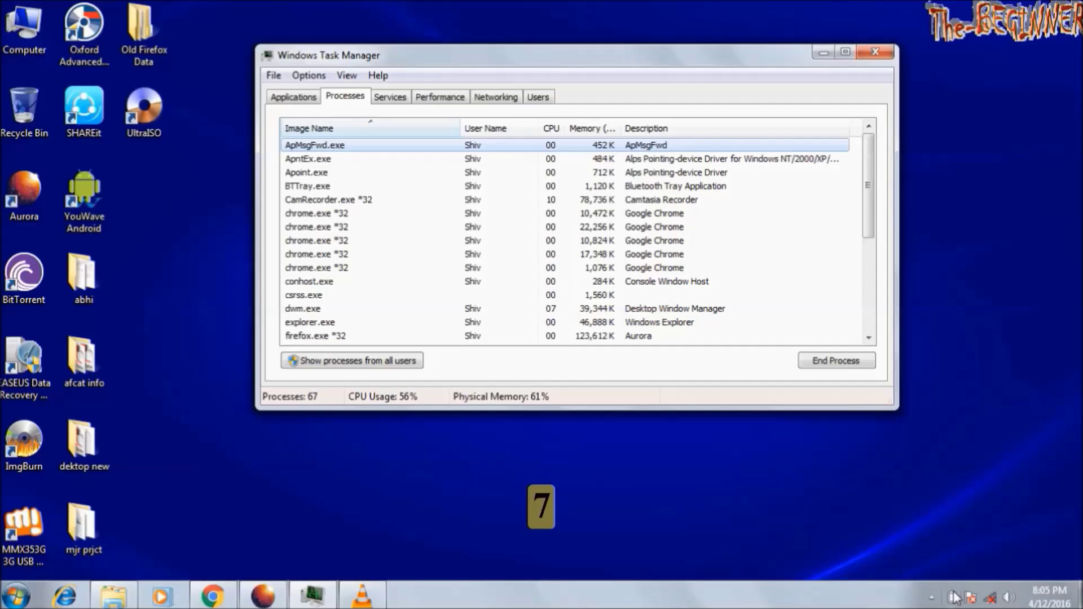
pyautogui.moveTo(966, 485)
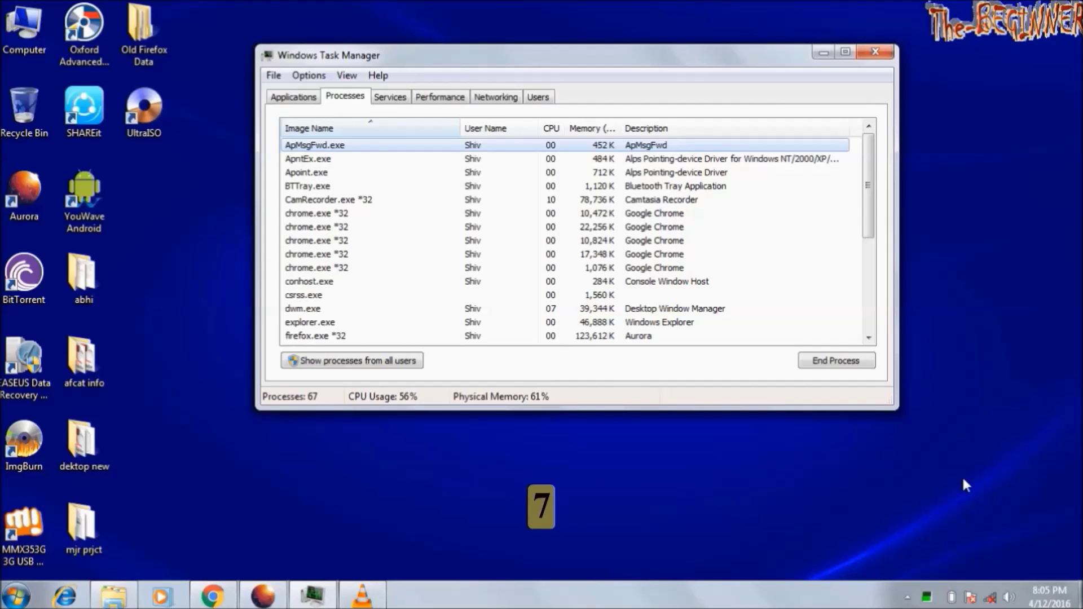
pyautogui.moveTo(953, 590)
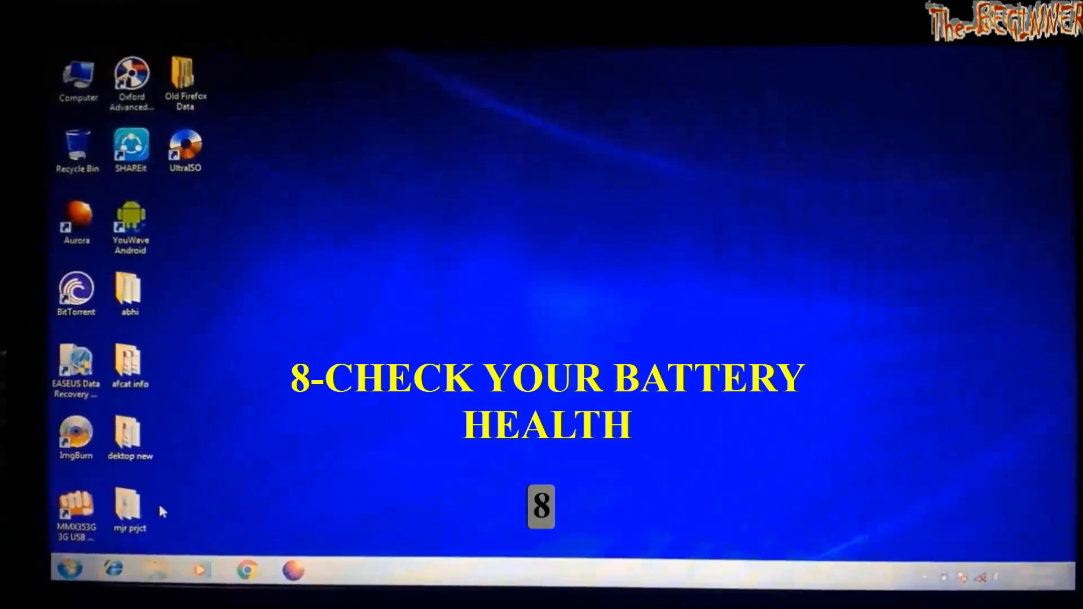
# Restart the laptop from the Start menu's Shut down options
pyautogui.click(76, 572)
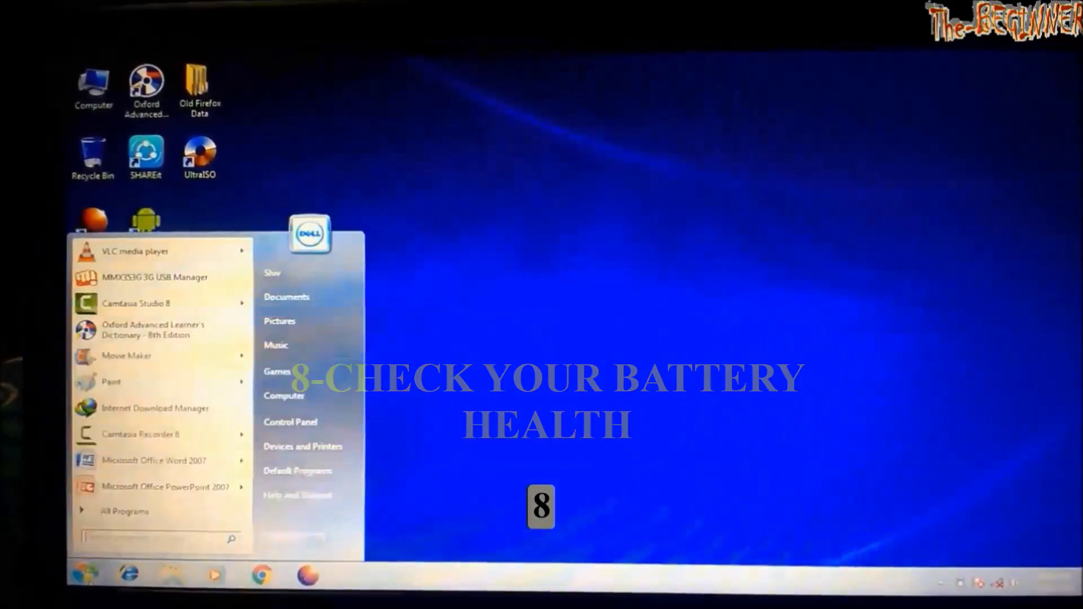
pyautogui.click(323, 540)
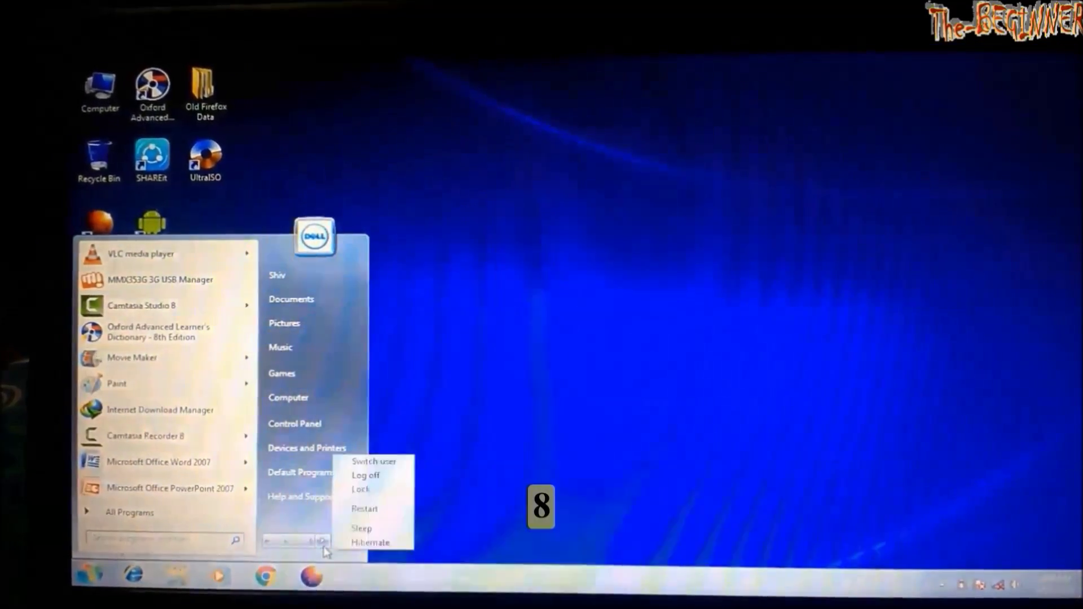
pyautogui.click(364, 509)
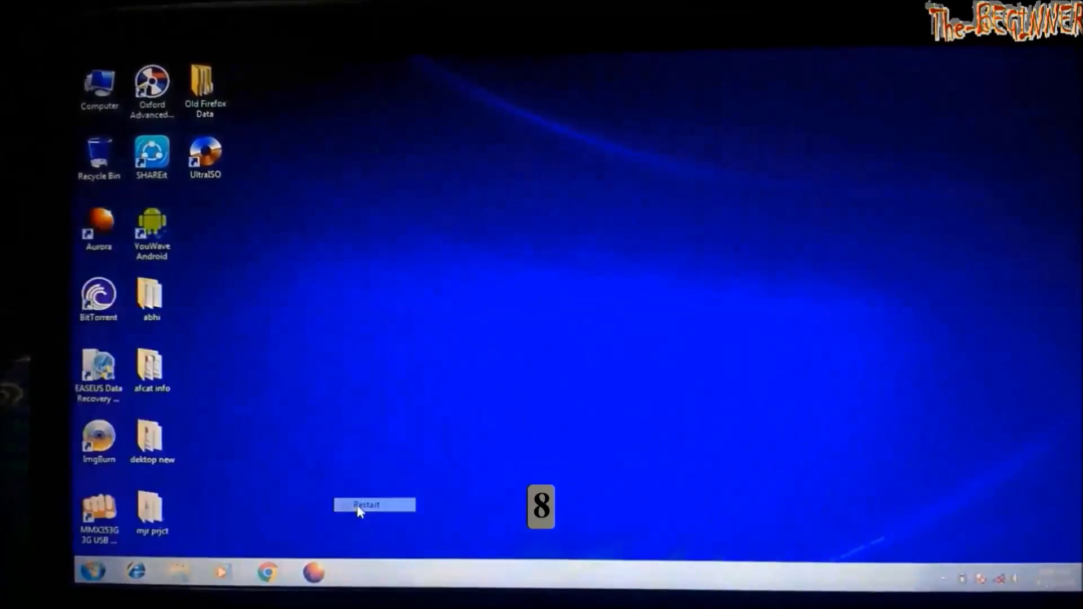
pyautogui.click(373, 504)
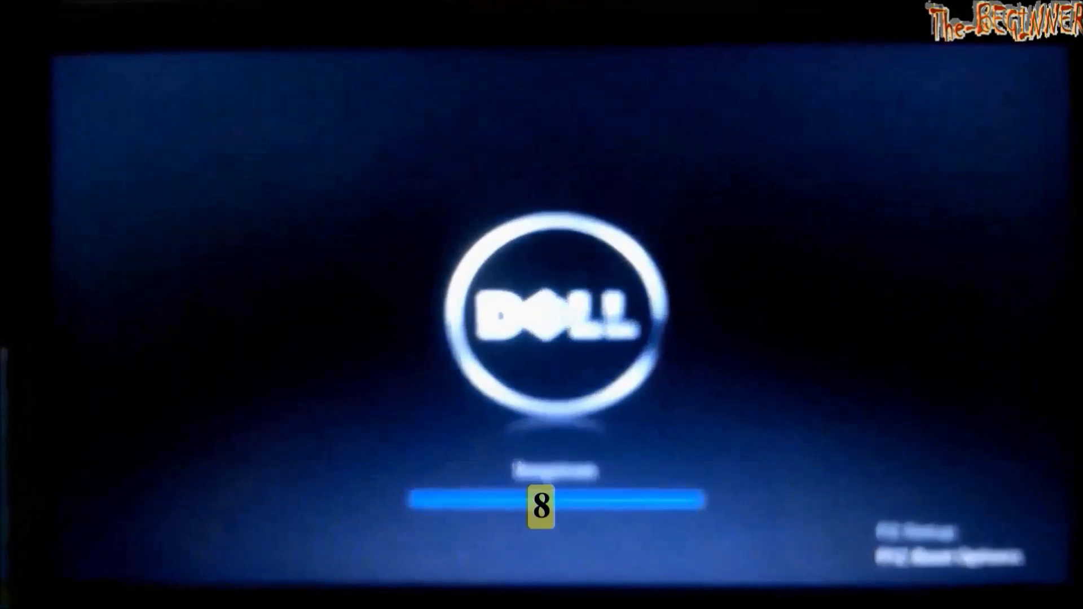
# Enter Dell ePSA diagnostics with F12, review 98% battery health, then exit and reboot
pyautogui.press('F12')
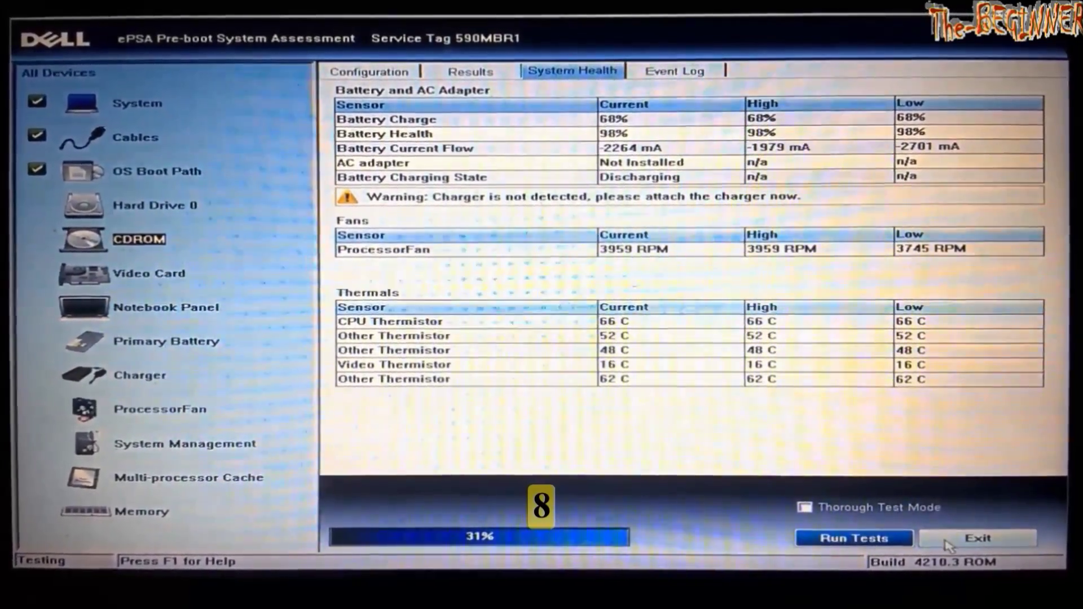
pyautogui.click(976, 538)
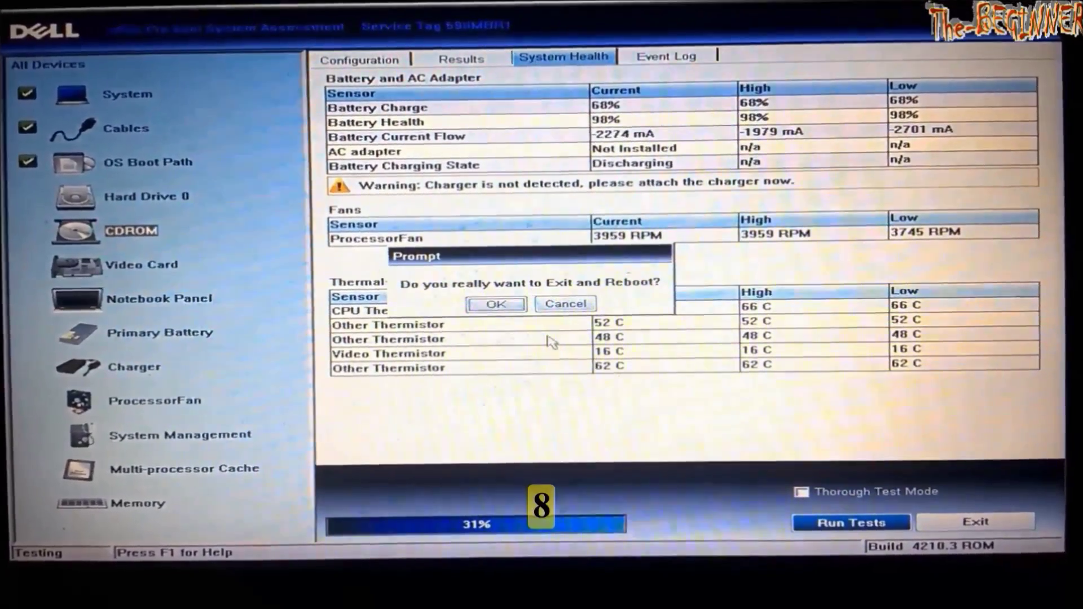
pyautogui.click(494, 304)
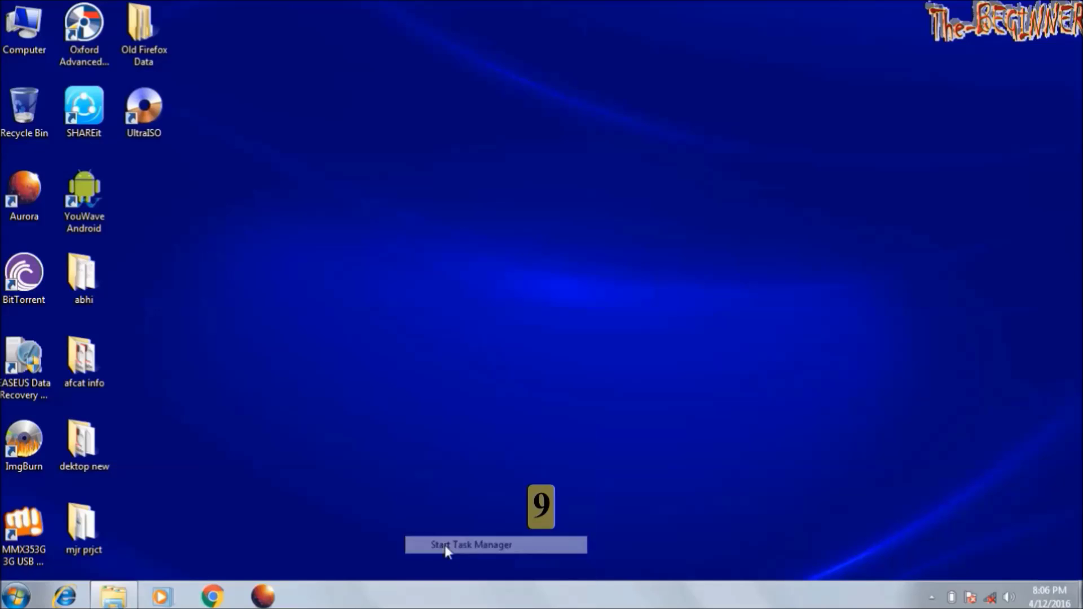
pyautogui.click(472, 544)
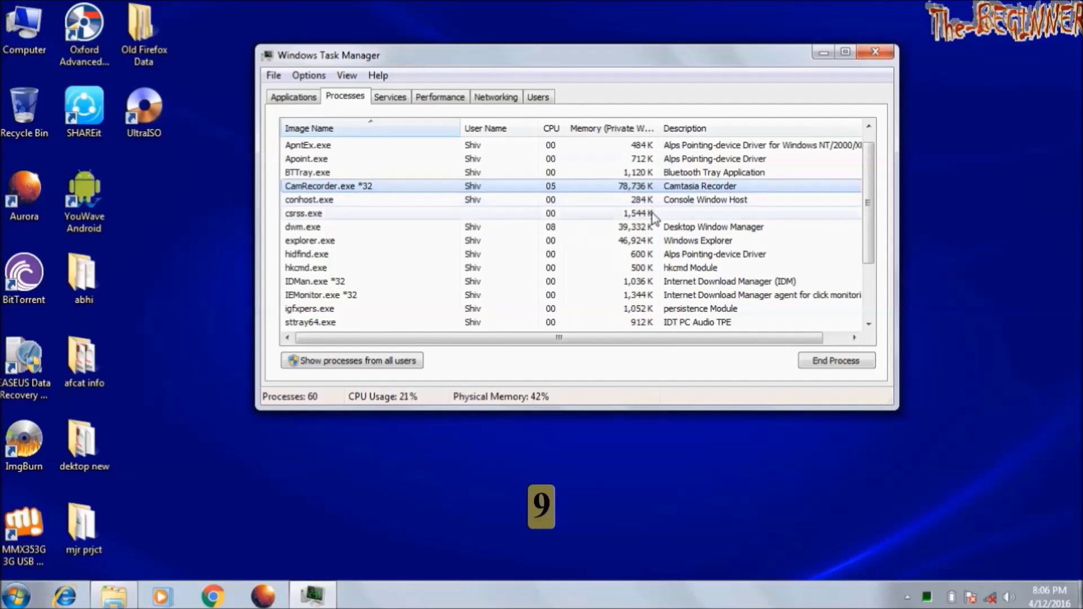
pyautogui.click(690, 226)
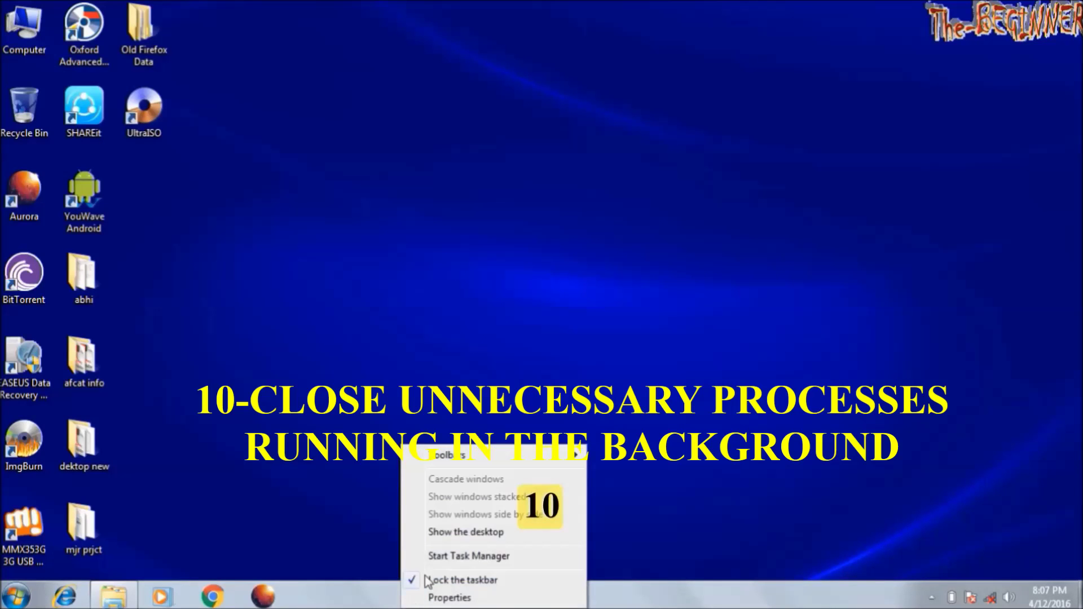
# End conhost, hkcmd, Internet Download Manager, igfxpers, TechSmith helper and Bluetooth tray processes
pyautogui.click(469, 556)
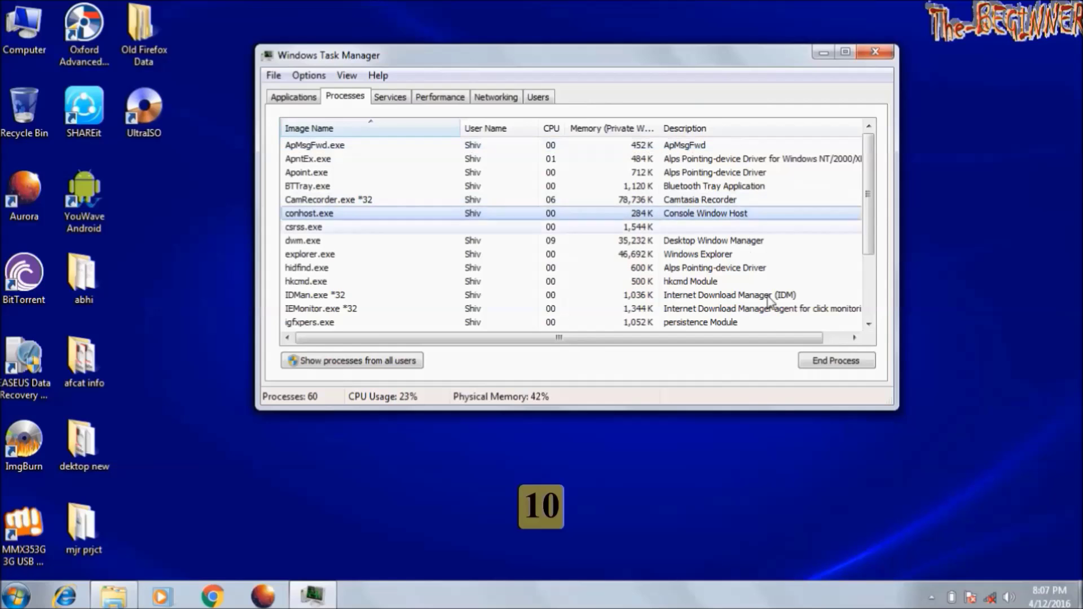
pyautogui.click(835, 360)
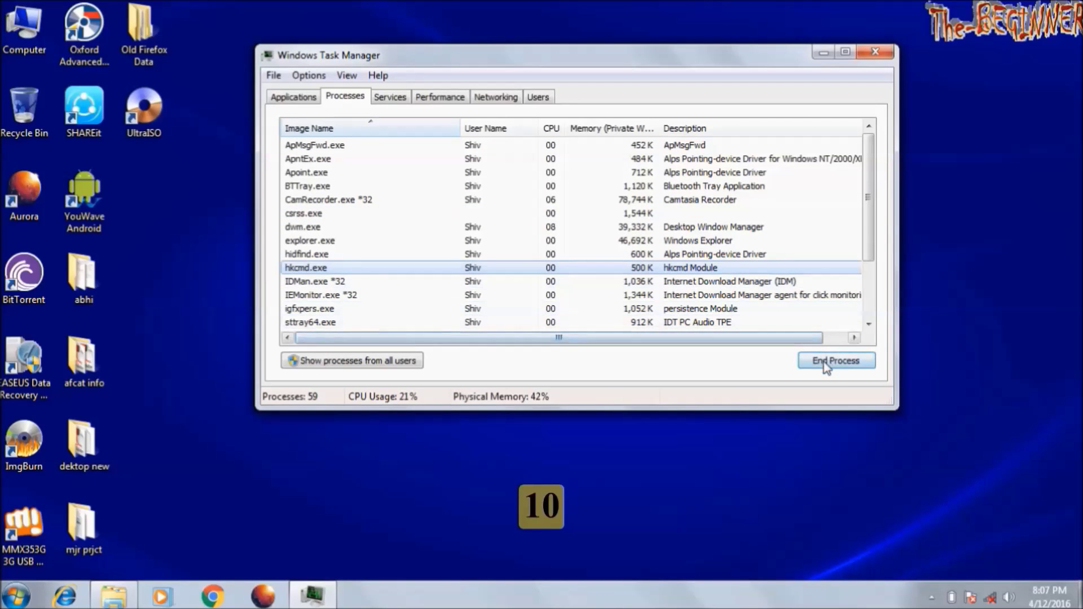
pyautogui.click(836, 360)
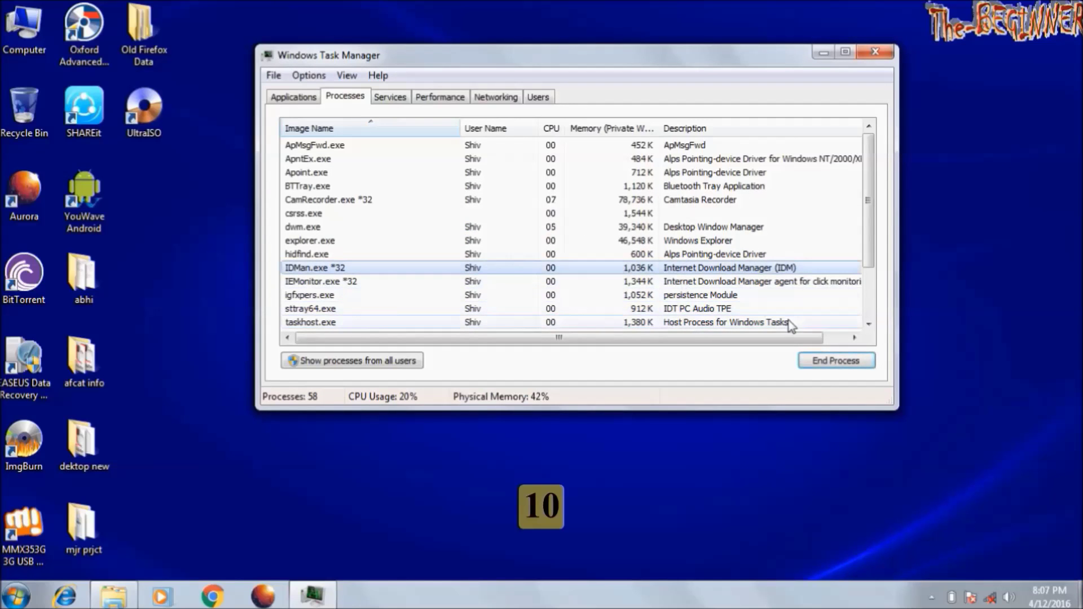
pyautogui.moveTo(695, 281)
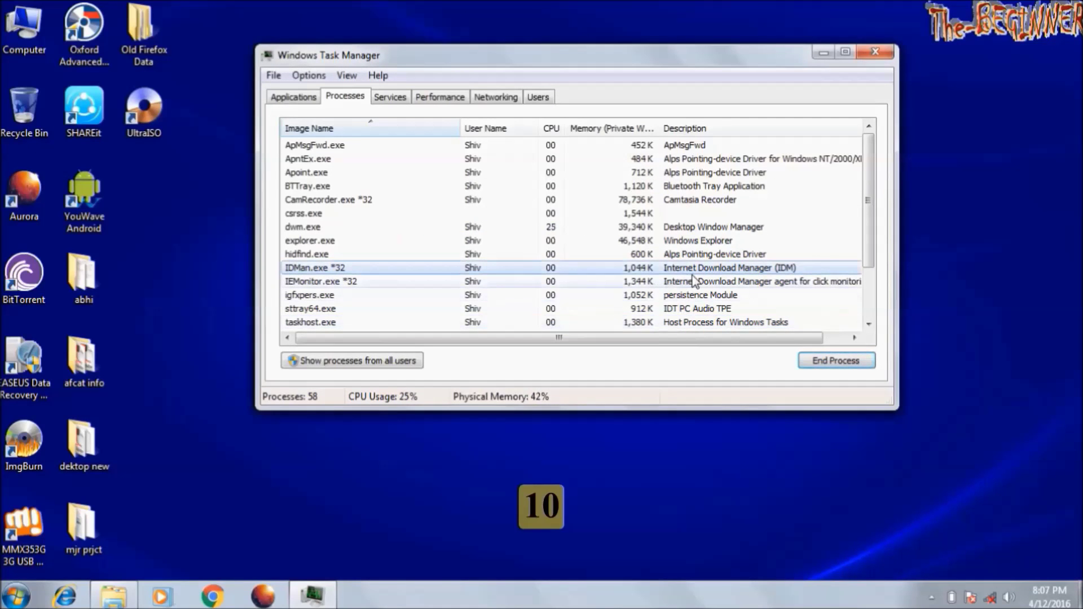
pyautogui.click(835, 360)
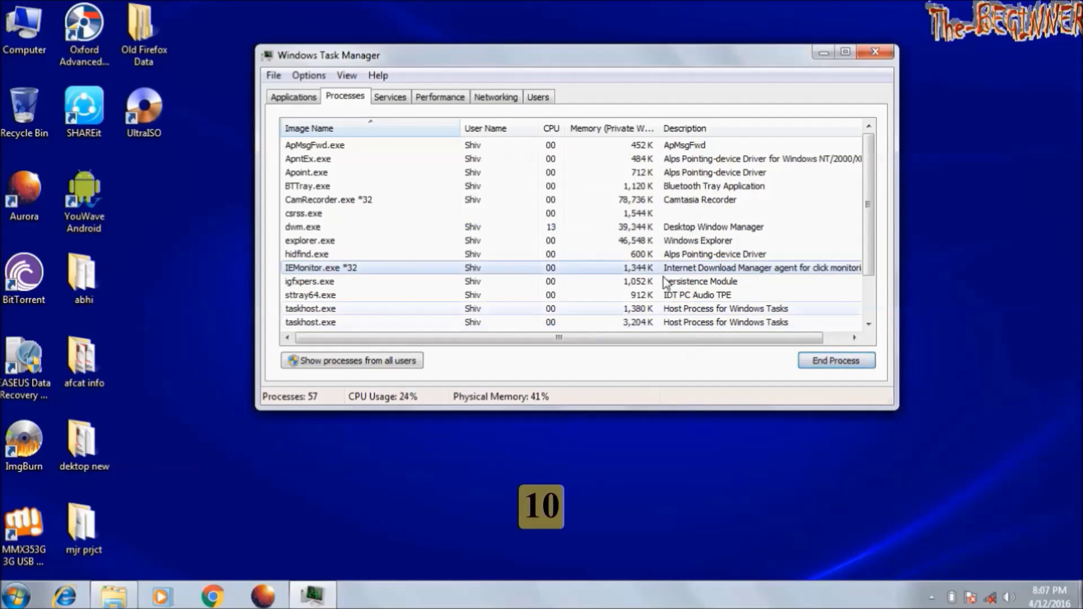
pyautogui.click(835, 360)
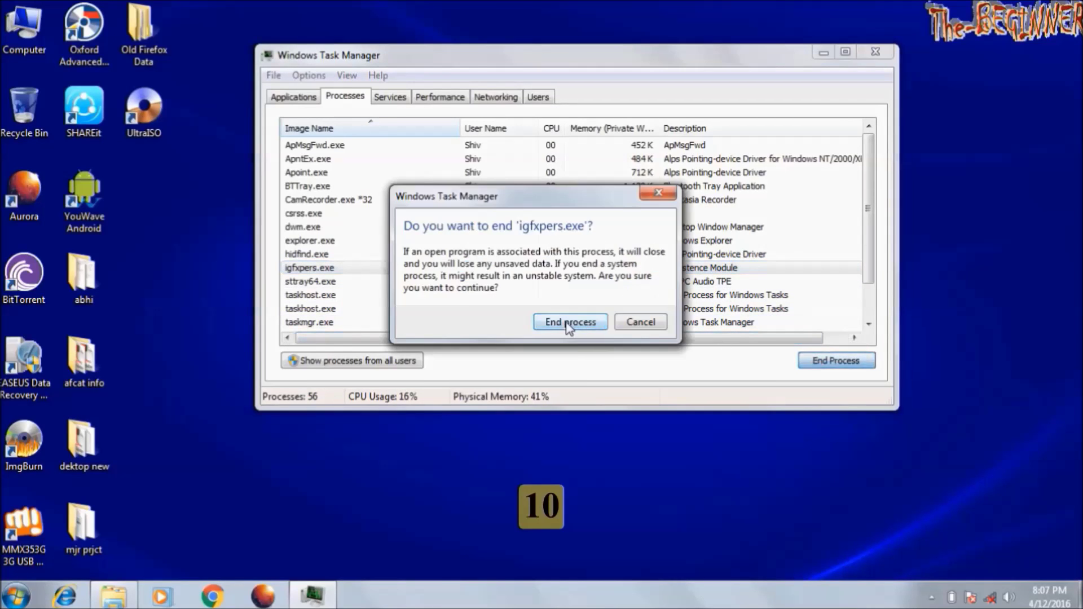
pyautogui.click(569, 322)
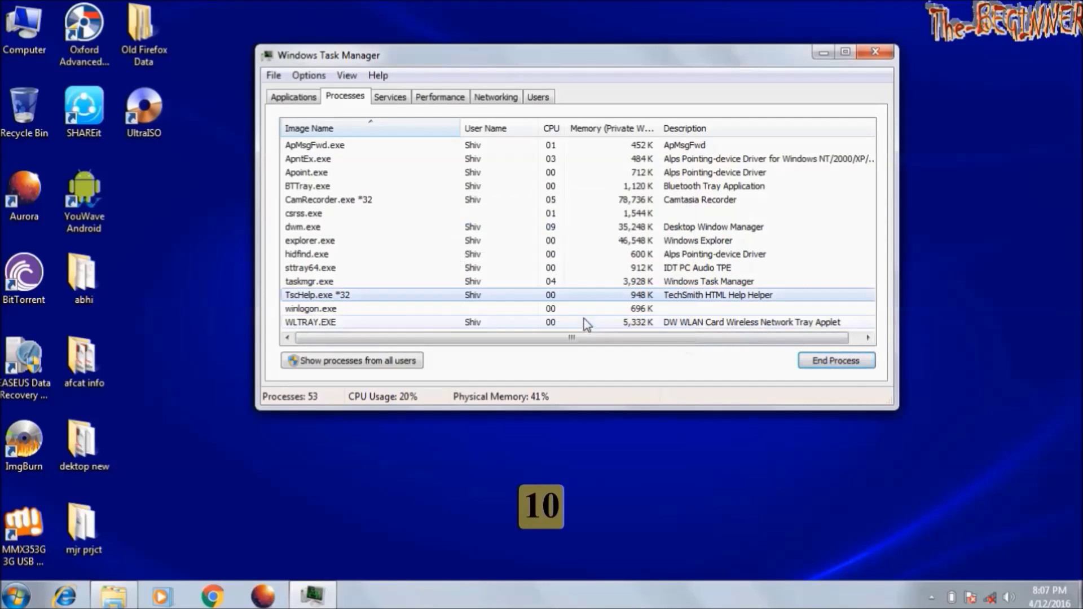
pyautogui.click(835, 360)
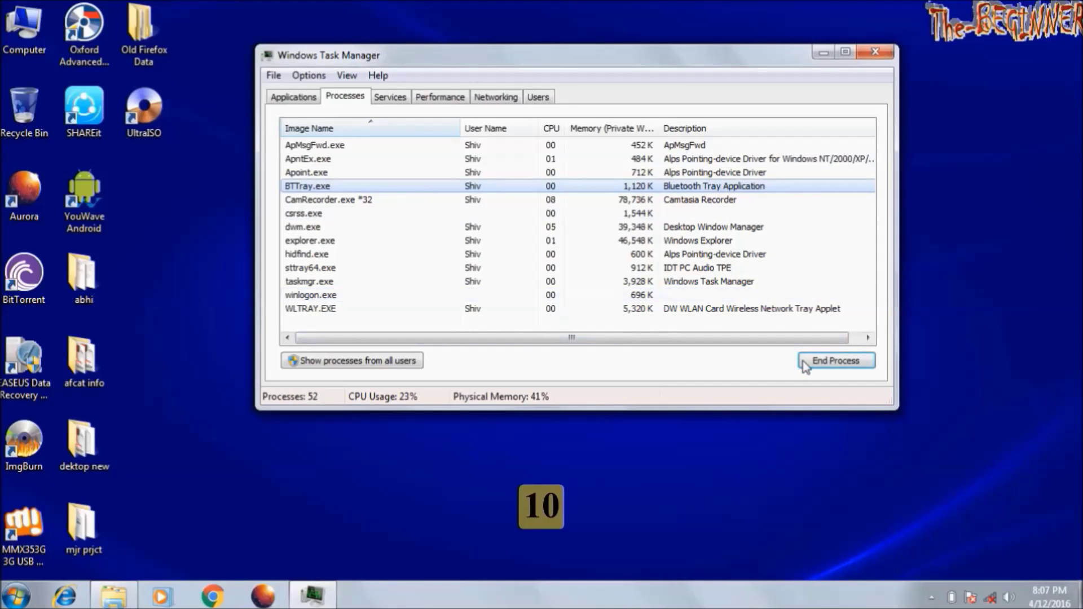
pyautogui.click(835, 360)
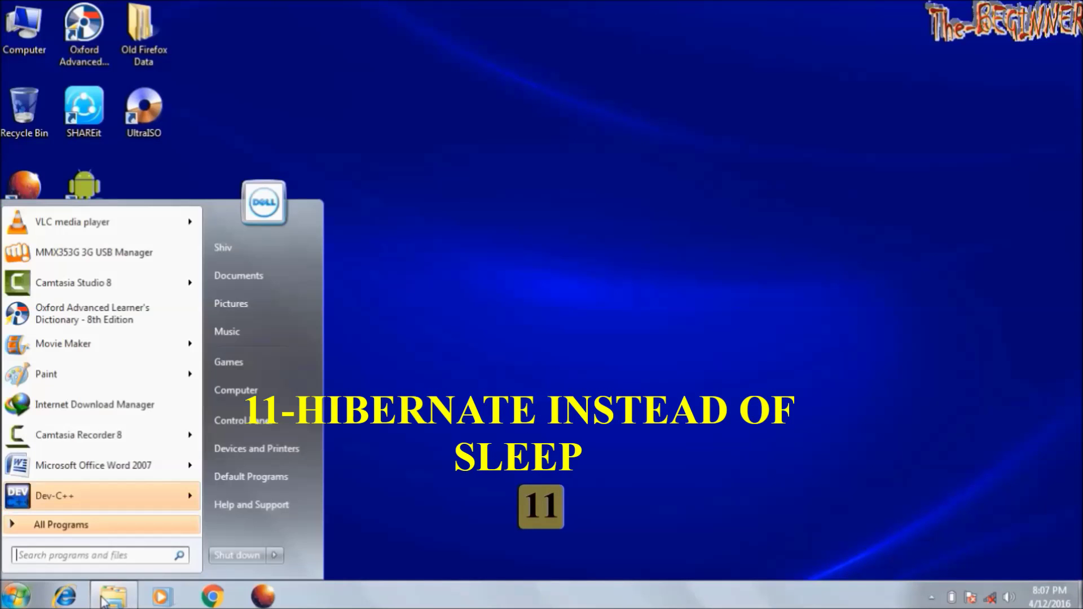
# Show the Start menu's shut-down choices listing Sleep and Hibernate
pyautogui.click(274, 555)
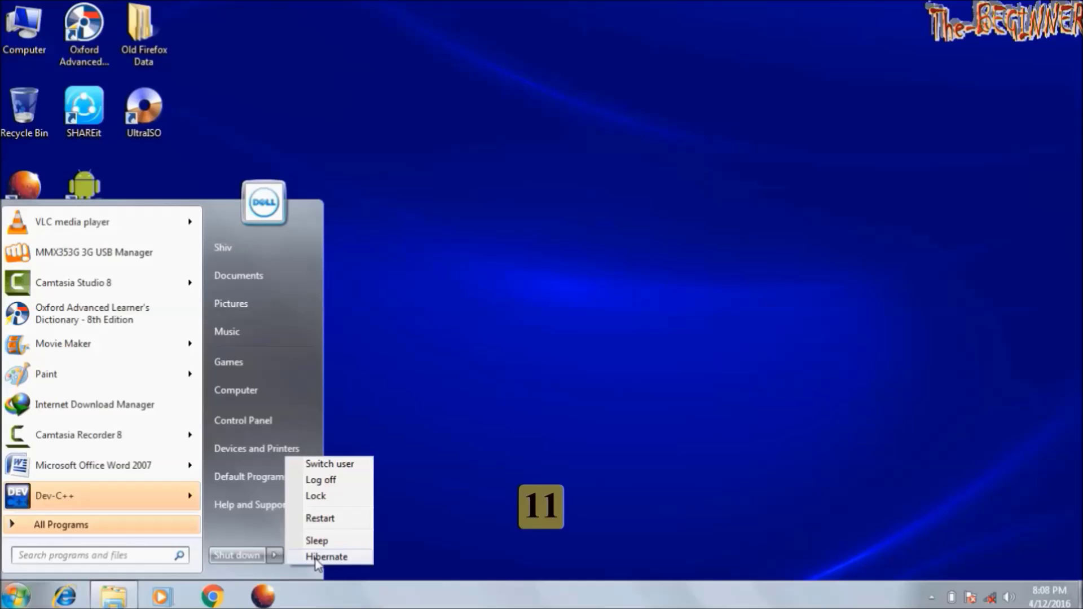
pyautogui.moveTo(359, 570)
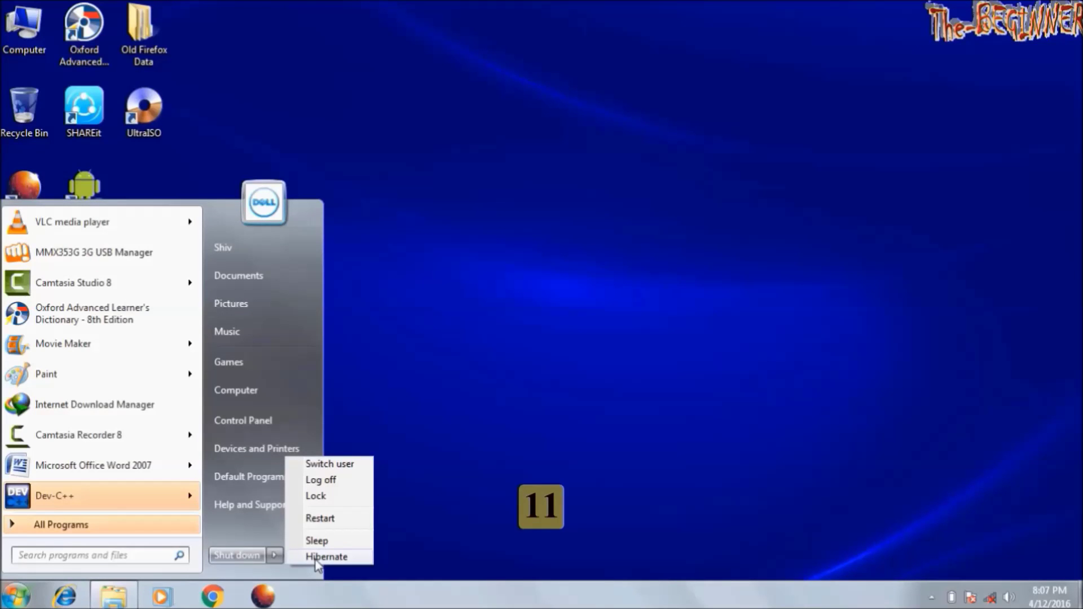
pyautogui.moveTo(326, 556)
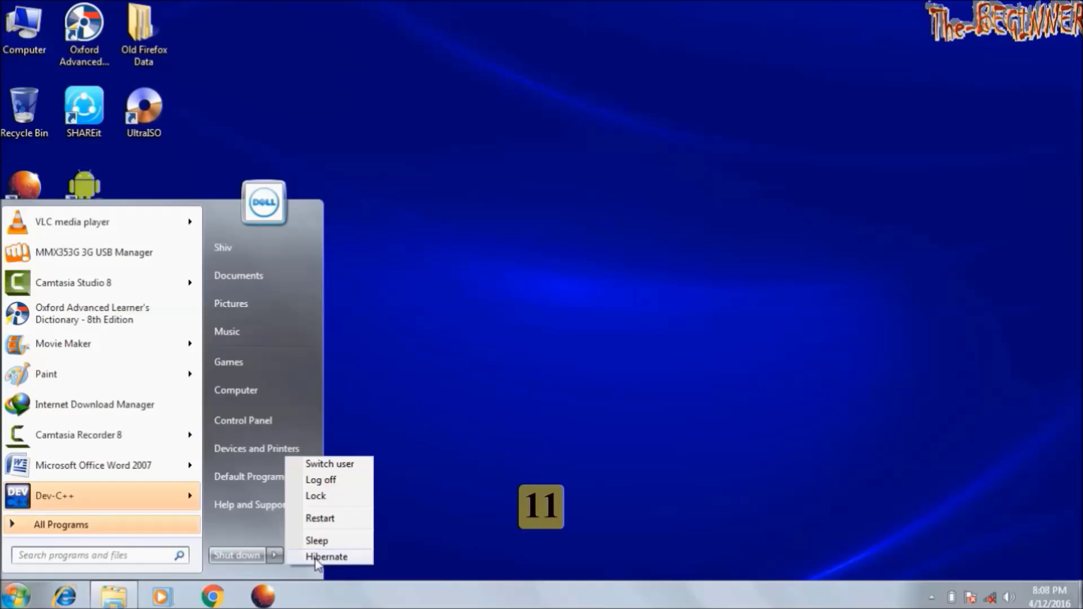
pyautogui.moveTo(357, 572)
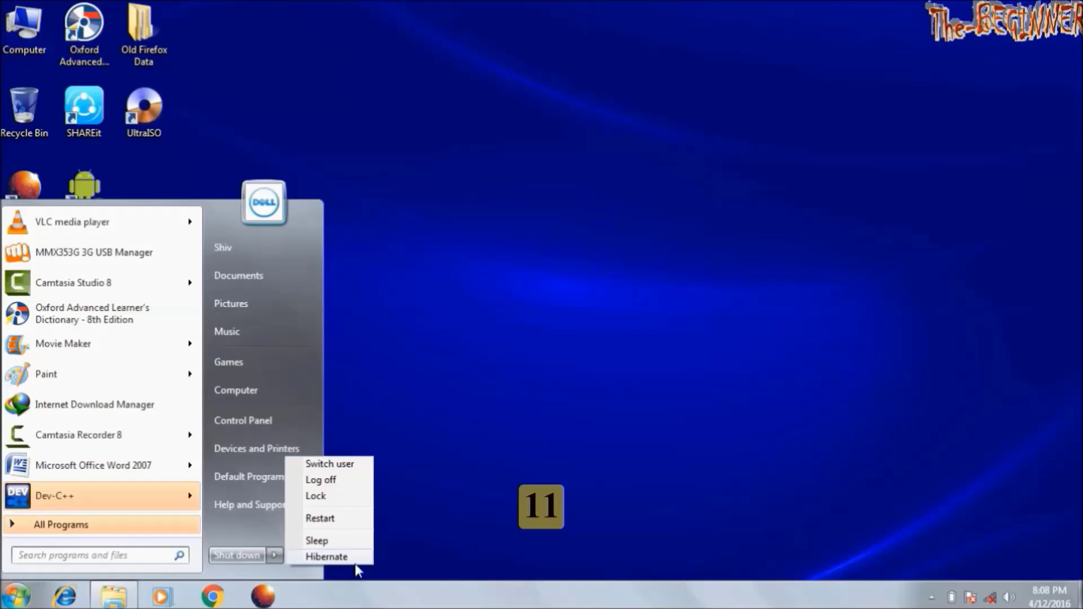
pyautogui.moveTo(326, 556)
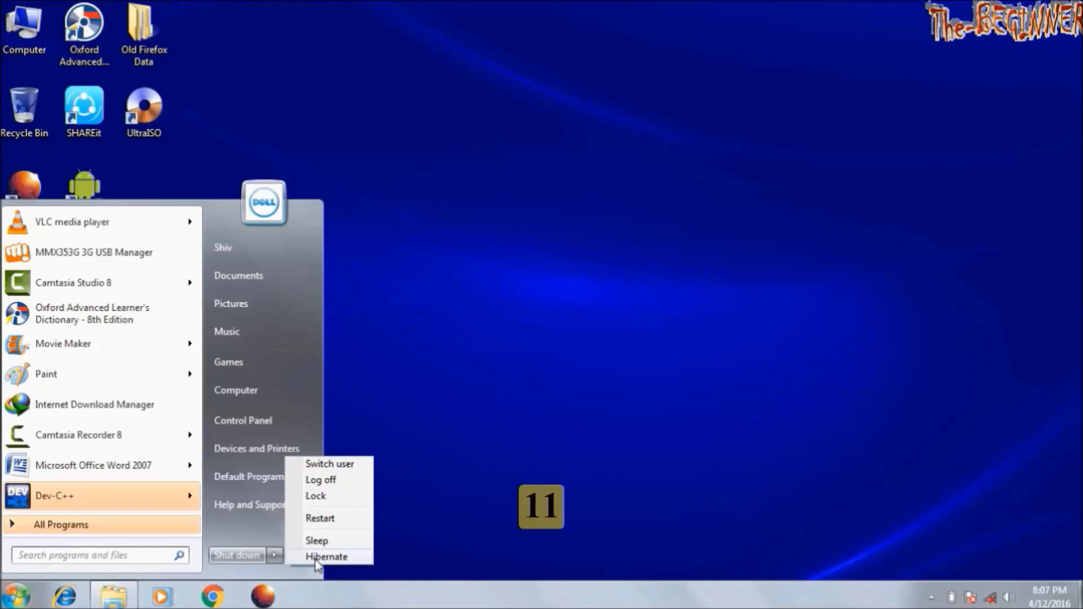
pyautogui.moveTo(325, 556)
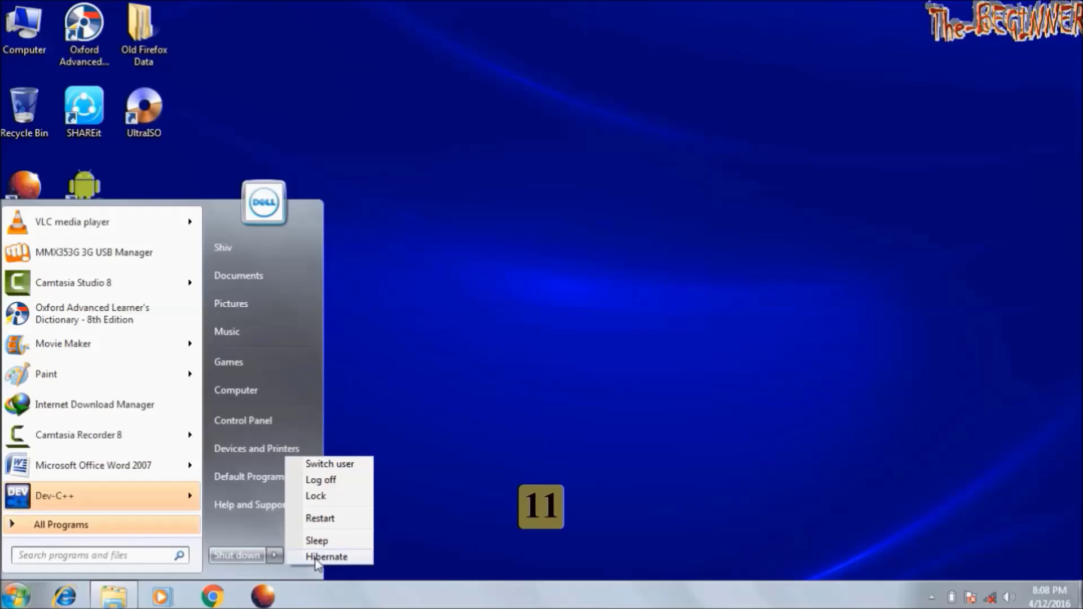
pyautogui.moveTo(358, 570)
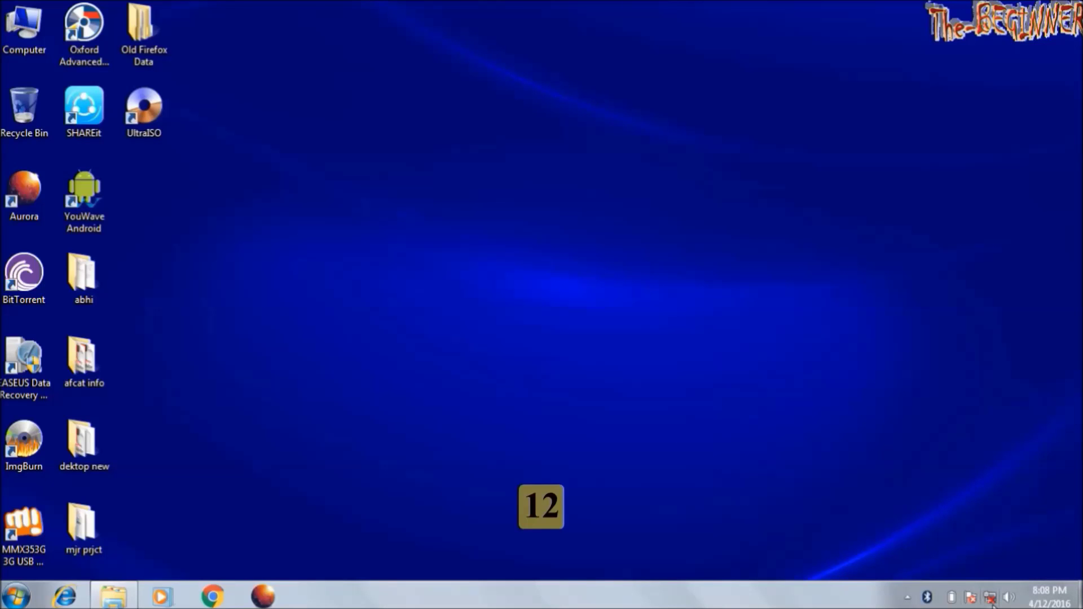
pyautogui.moveTo(936, 605)
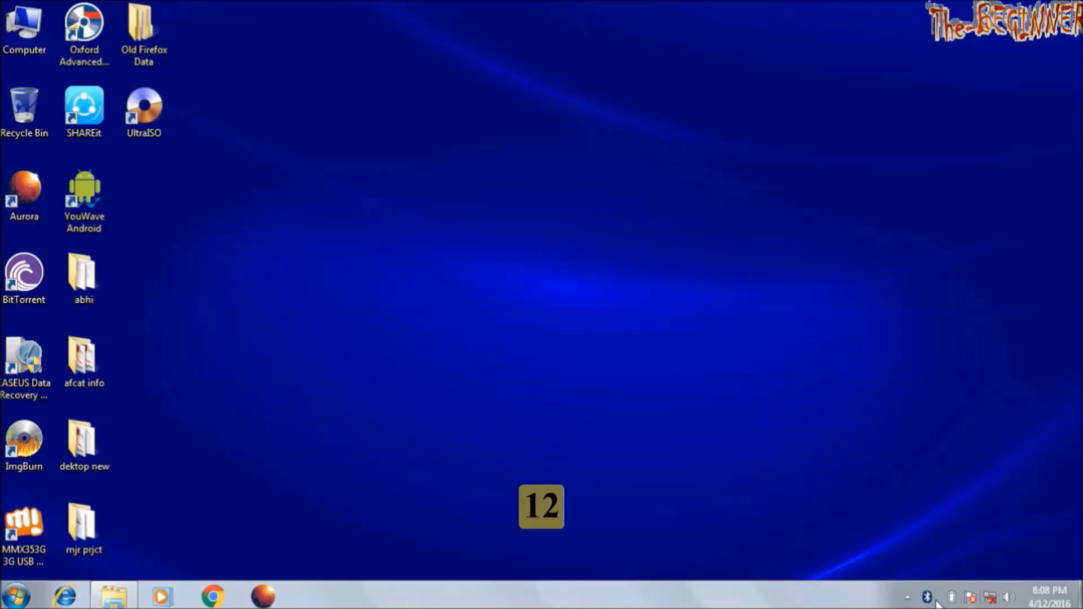
# Open the network connections list from the hidden notification icons
pyautogui.click(990, 597)
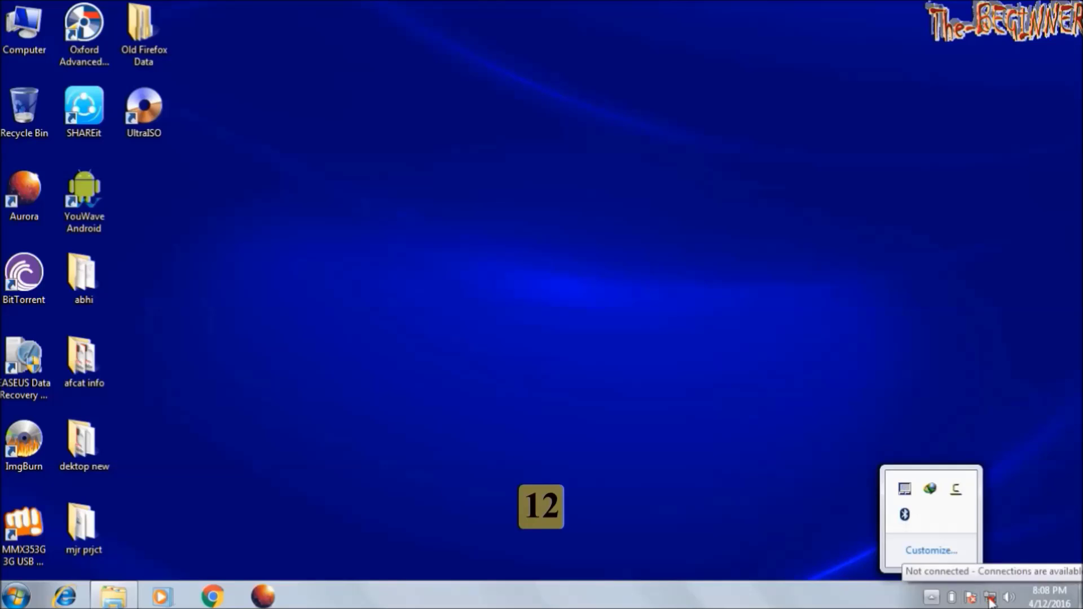
pyautogui.click(990, 598)
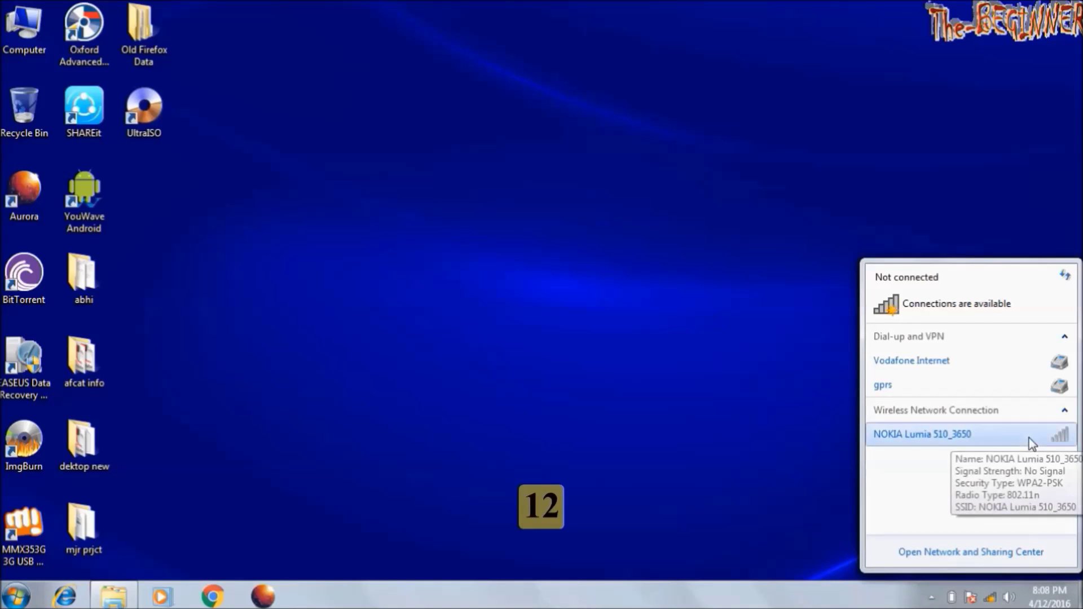